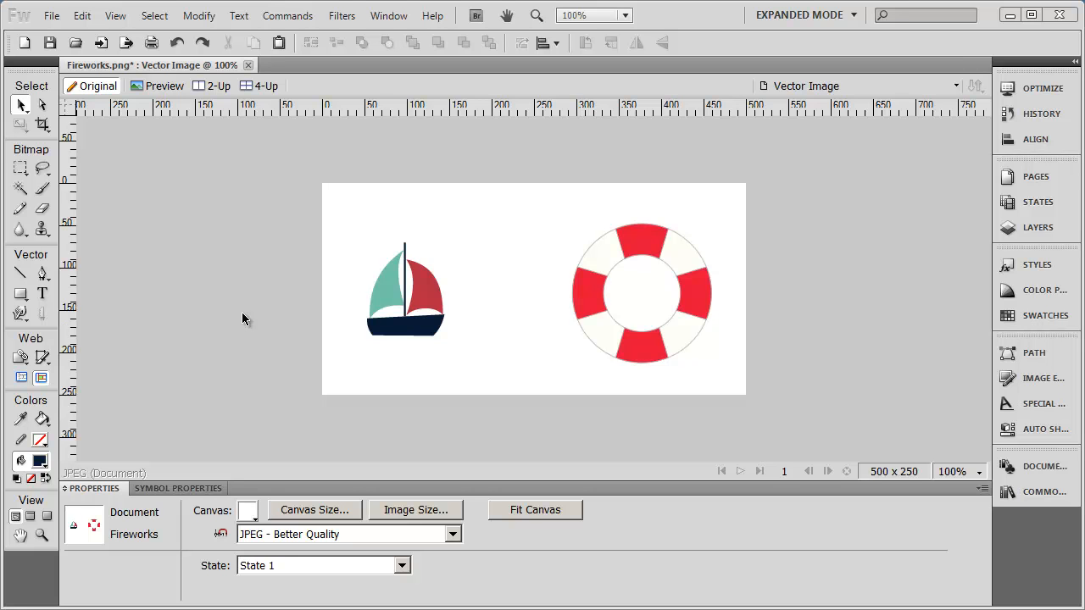
{"action": "mouse_move", "coordinate": [518, 196]}
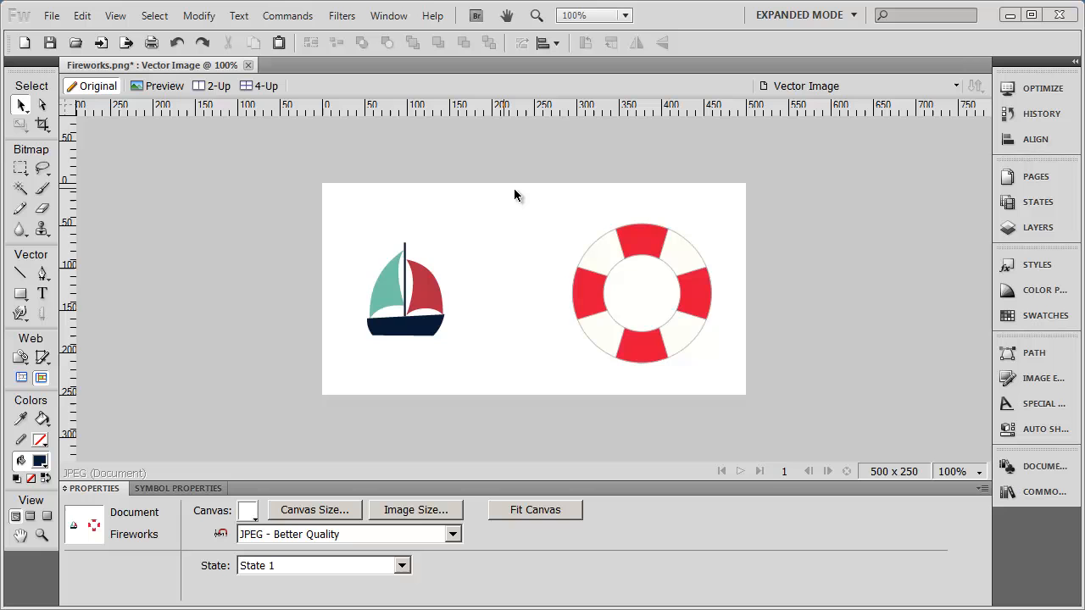
{"action": "mouse_move", "coordinate": [470, 389]}
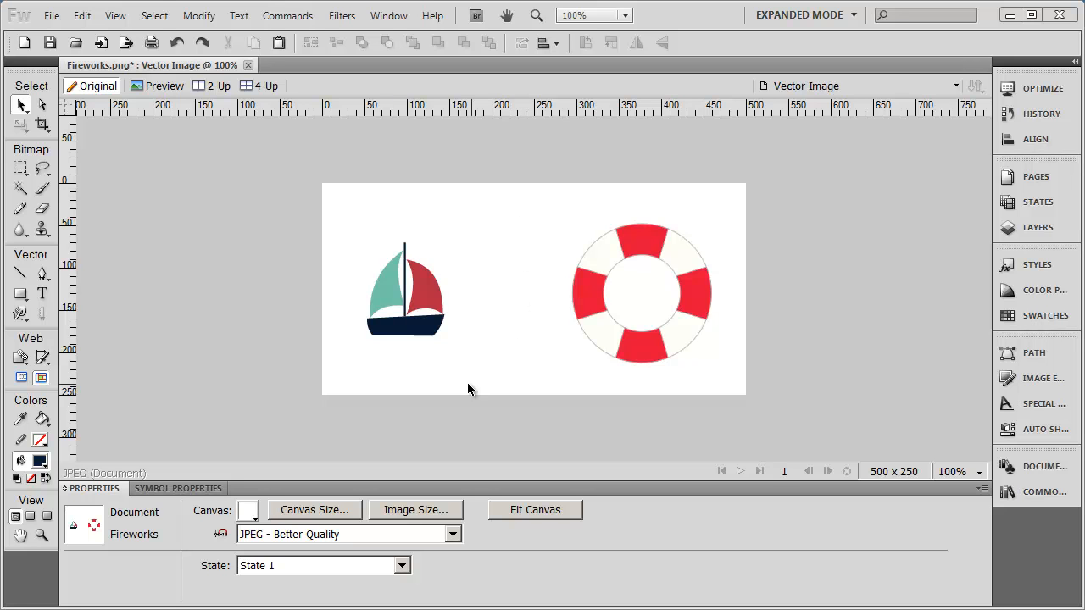
{"action": "mouse_move", "coordinate": [529, 375]}
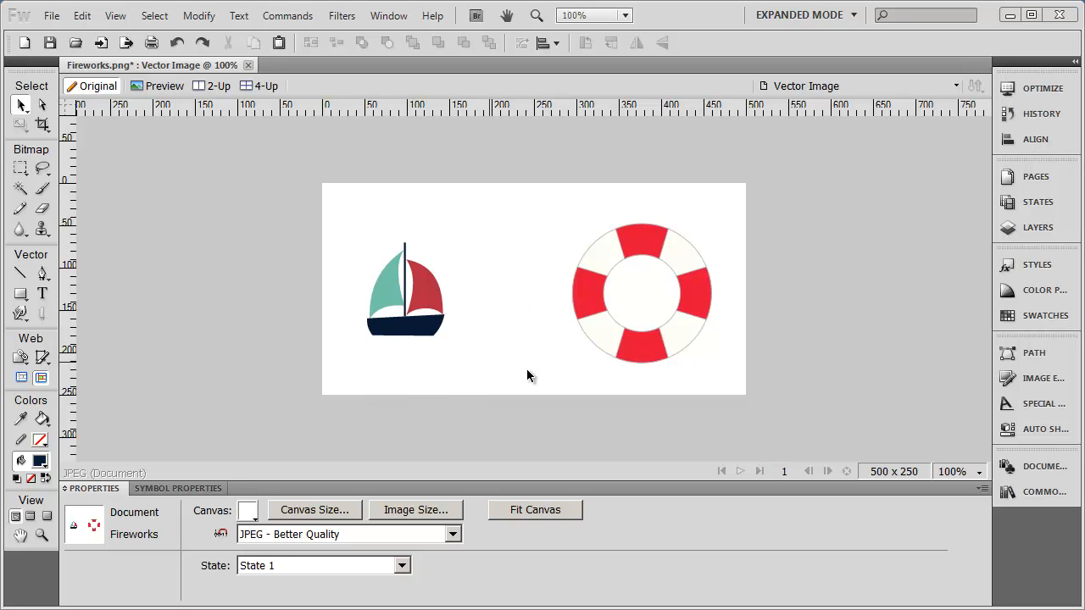
{"action": "mouse_move", "coordinate": [474, 340]}
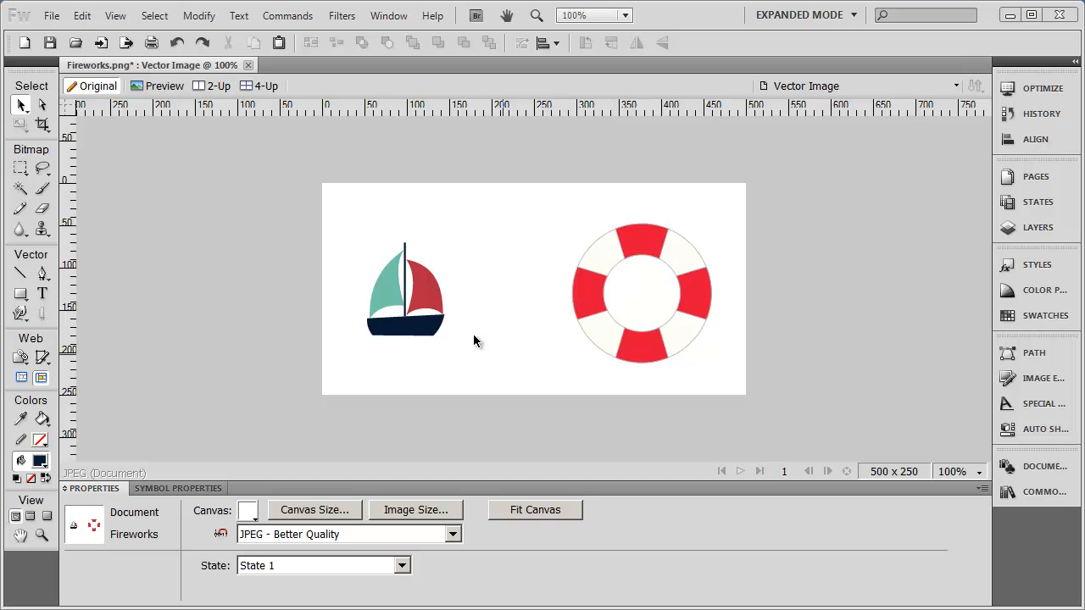
{"action": "mouse_move", "coordinate": [675, 390]}
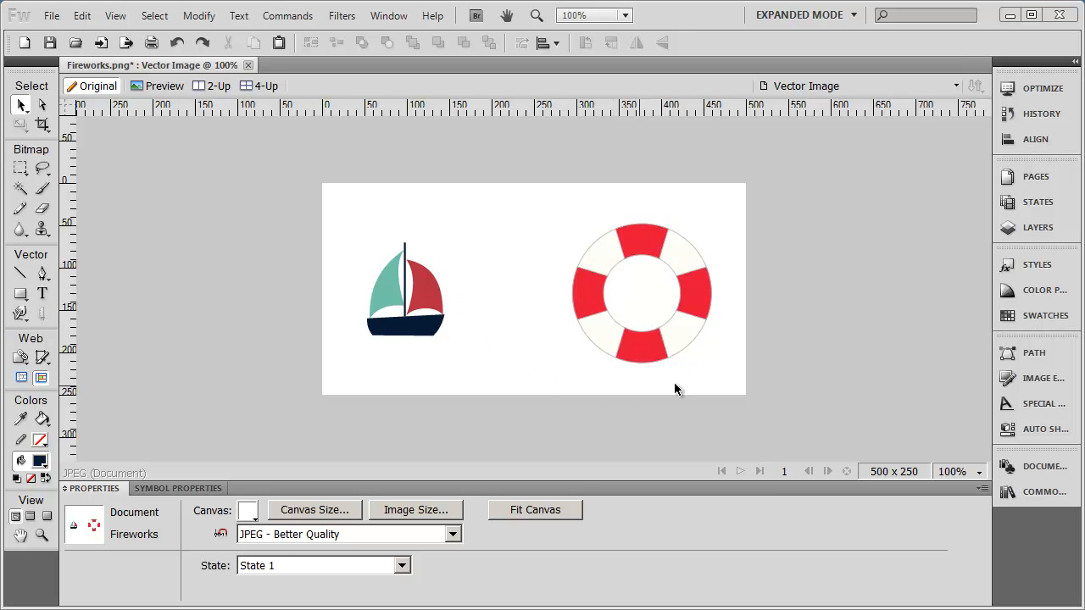
{"action": "mouse_move", "coordinate": [771, 427]}
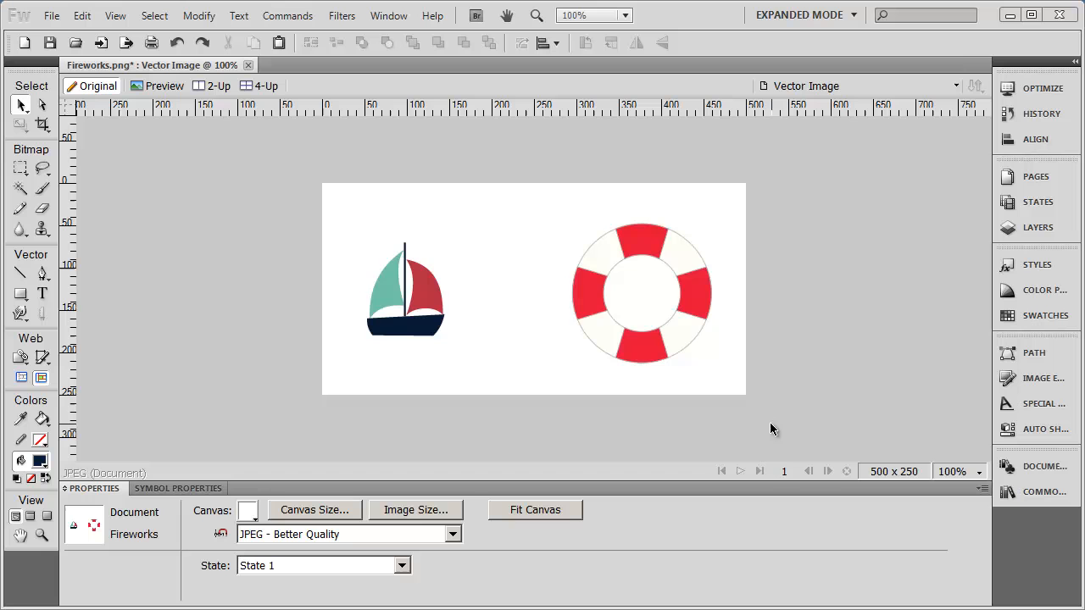
{"action": "mouse_move", "coordinate": [315, 354]}
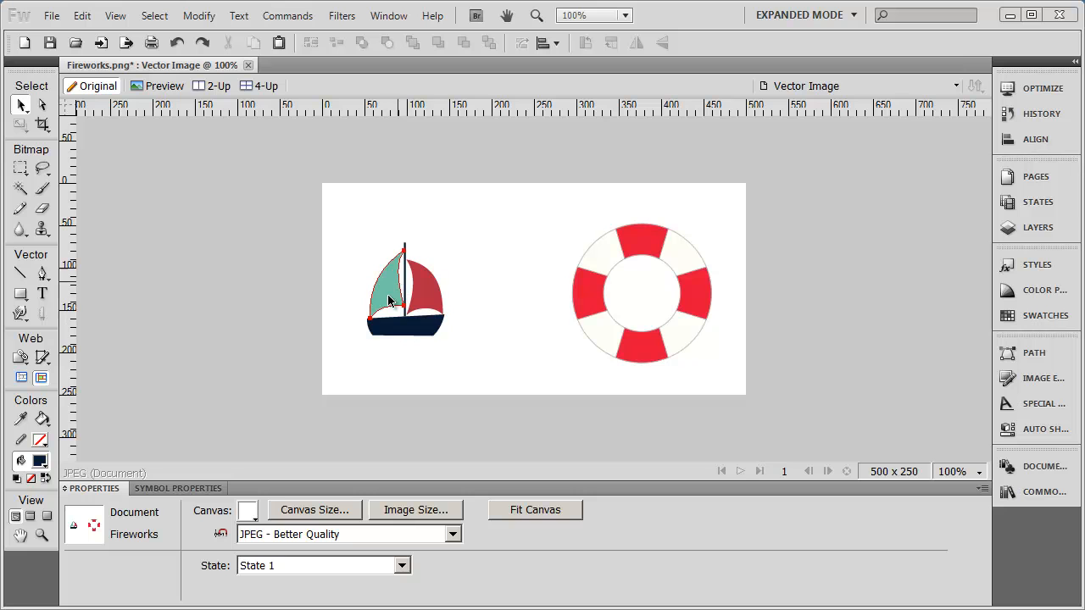
- Select the sailboat's pieces, move the sailboat back to its original spot and deselect
{"action": "left_click", "coordinate": [390, 288]}
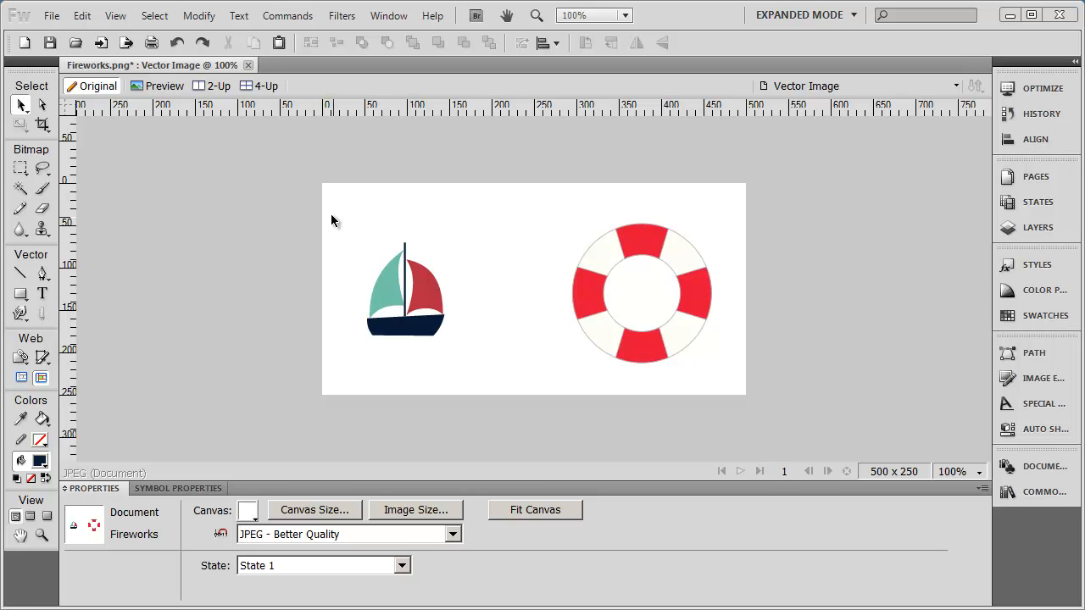
{"action": "left_click", "coordinate": [405, 292]}
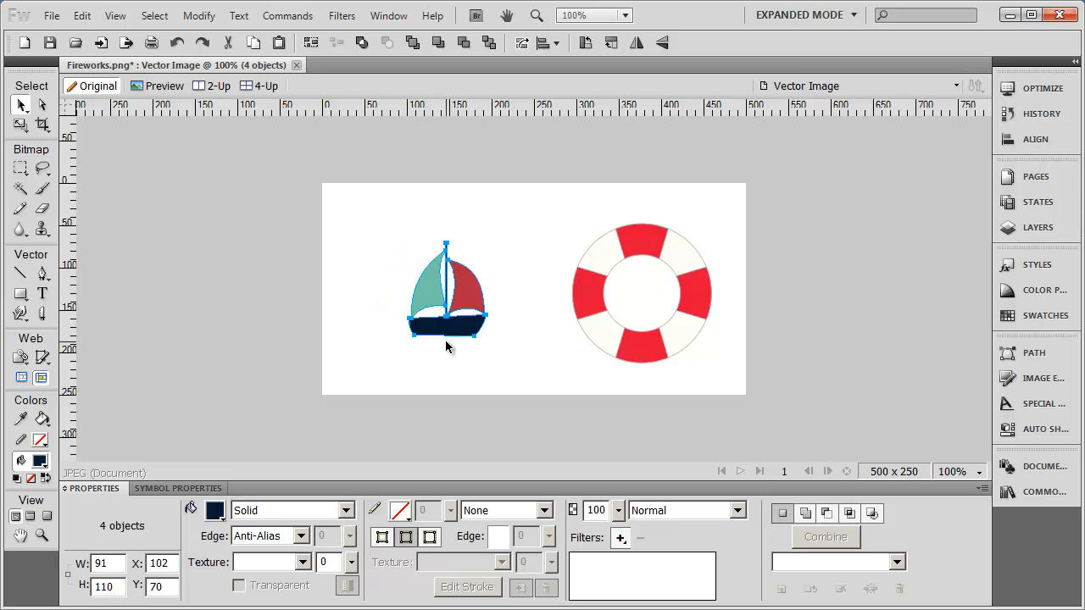
{"action": "left_click_drag", "start_coordinate": [447, 293], "coordinate": [404, 292]}
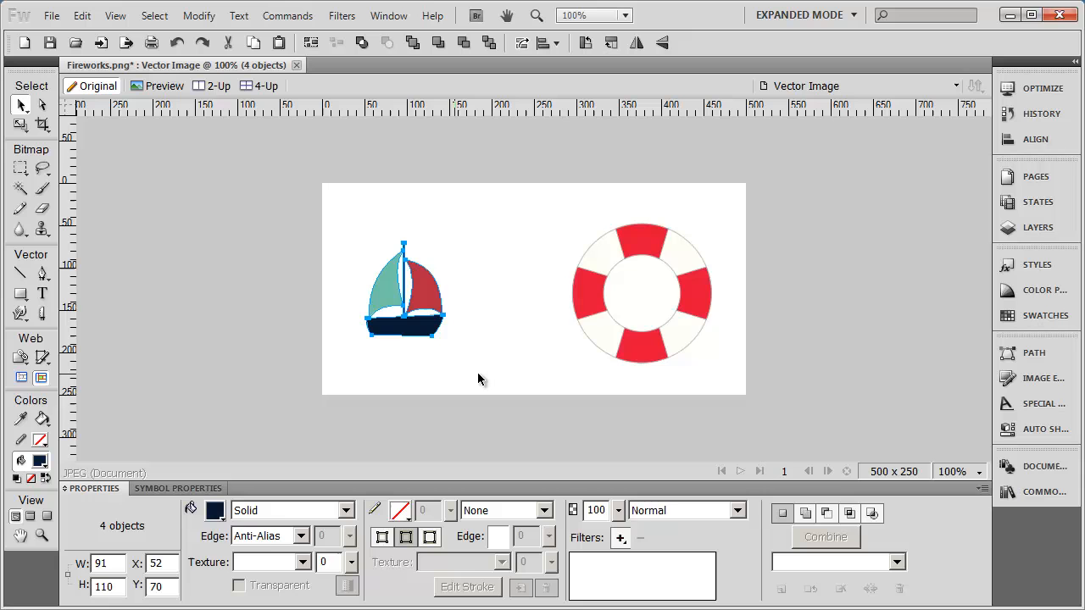
{"action": "left_click", "coordinate": [500, 411]}
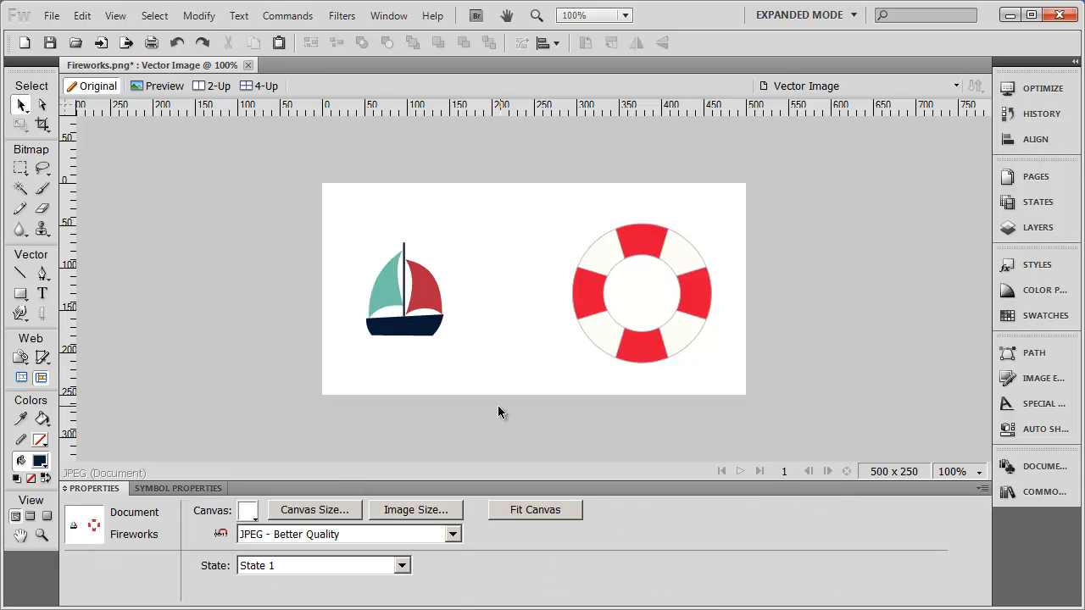
{"action": "mouse_move", "coordinate": [523, 377]}
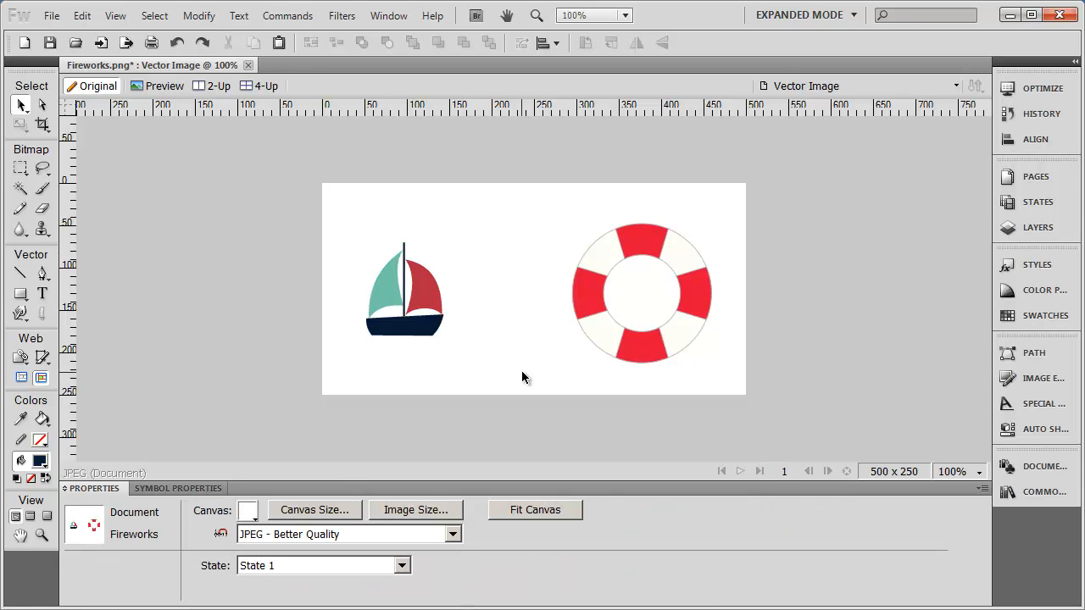
{"action": "mouse_move", "coordinate": [496, 332]}
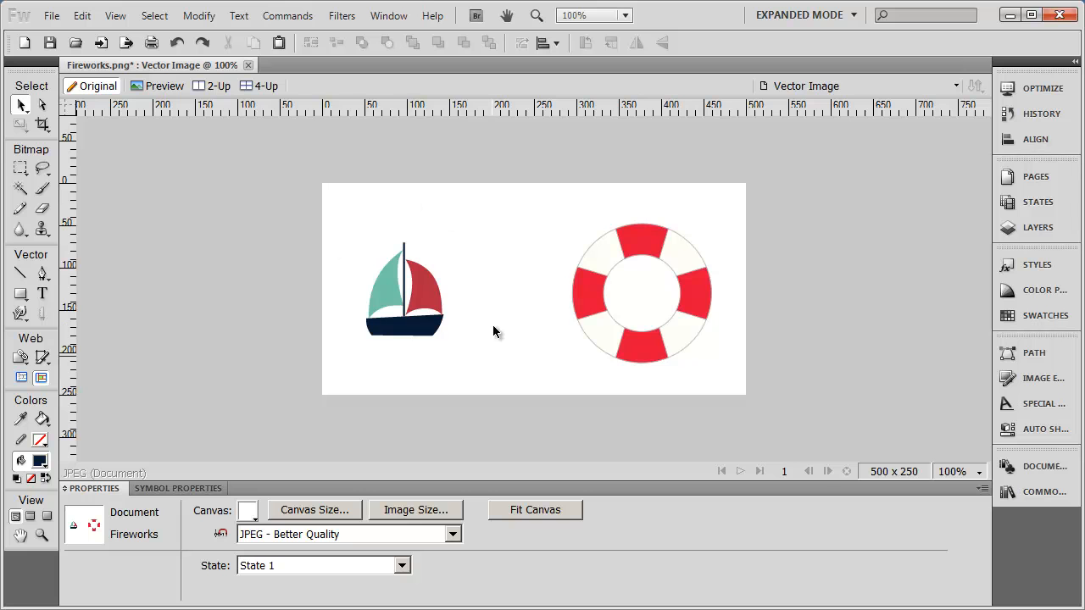
{"action": "mouse_move", "coordinate": [482, 350]}
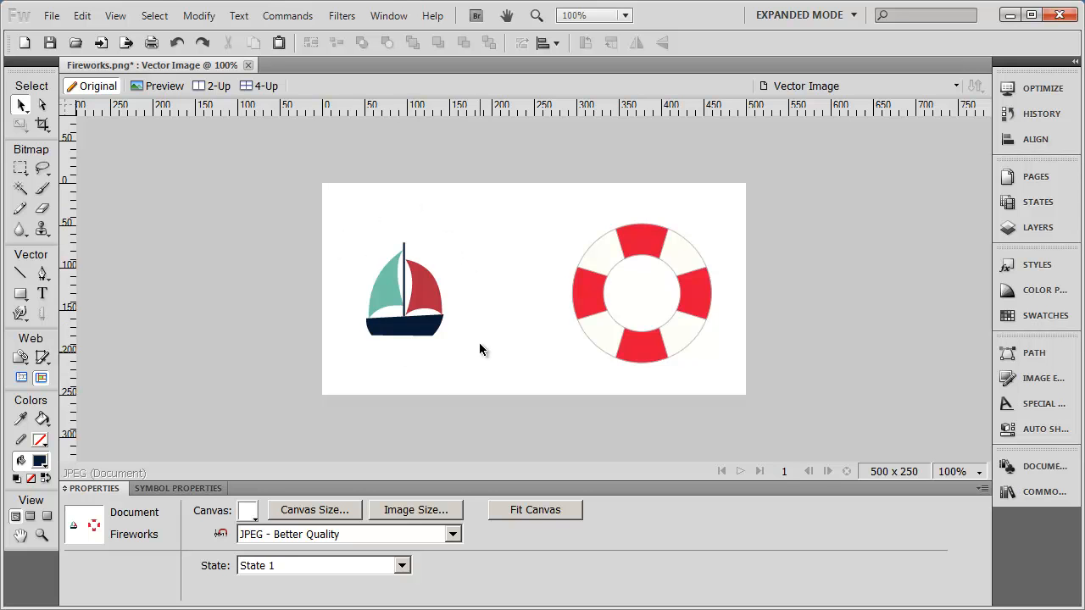
{"action": "mouse_move", "coordinate": [354, 272]}
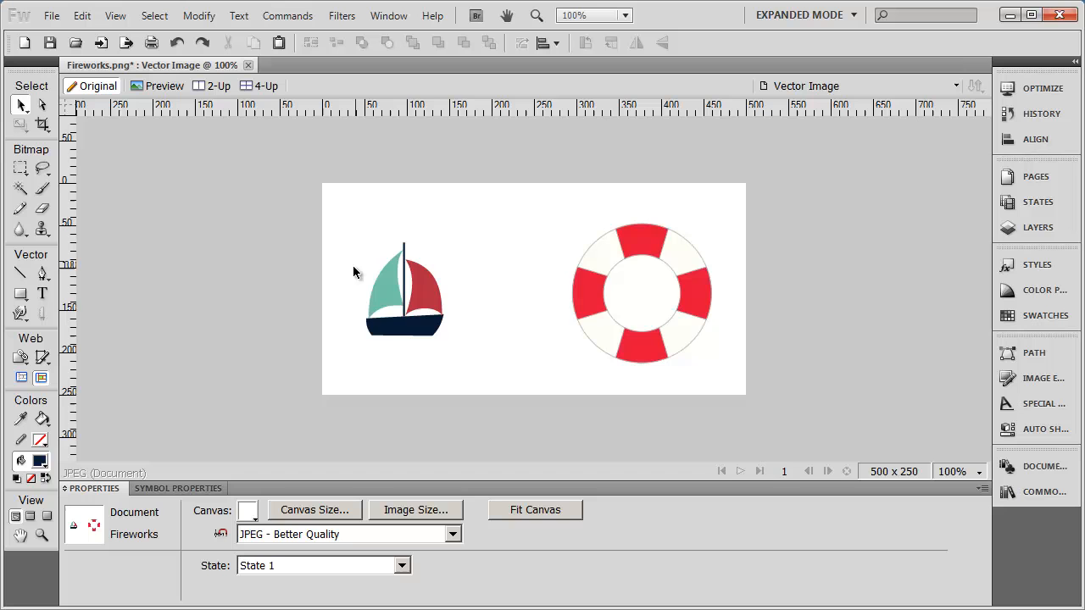
- Marquee-select all four sailboat shapes and group them into Group: 4 objects
{"action": "left_click", "coordinate": [404, 288]}
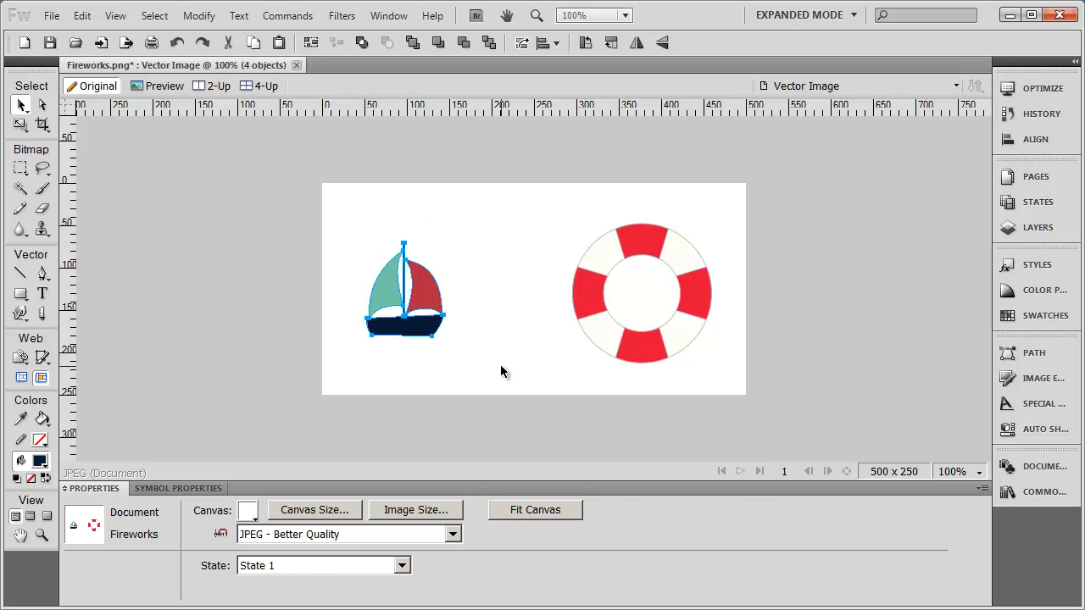
{"action": "left_click", "coordinate": [423, 286]}
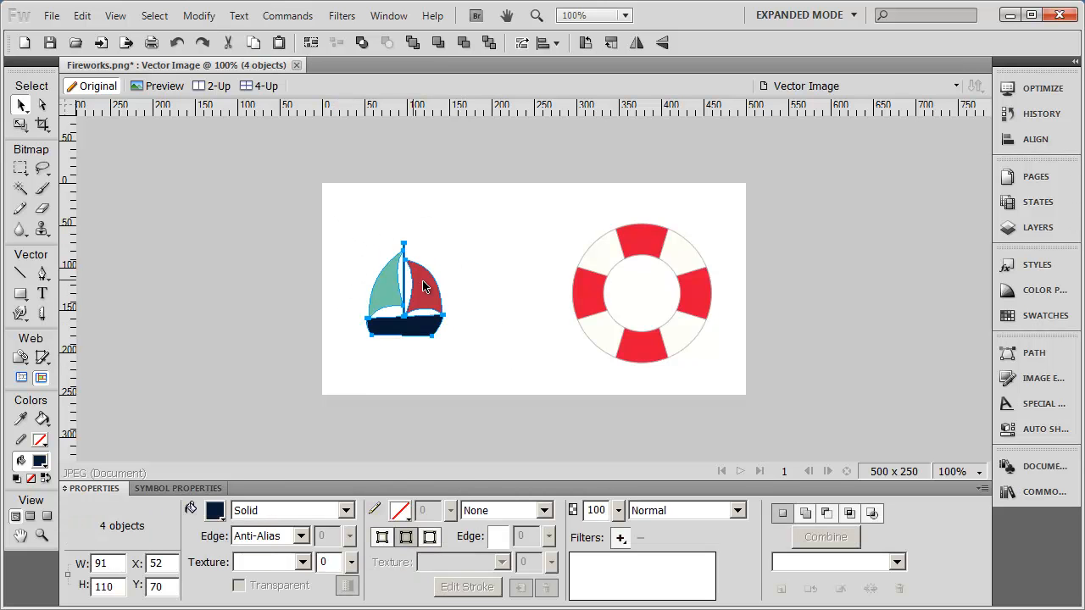
{"action": "left_click", "coordinate": [455, 343]}
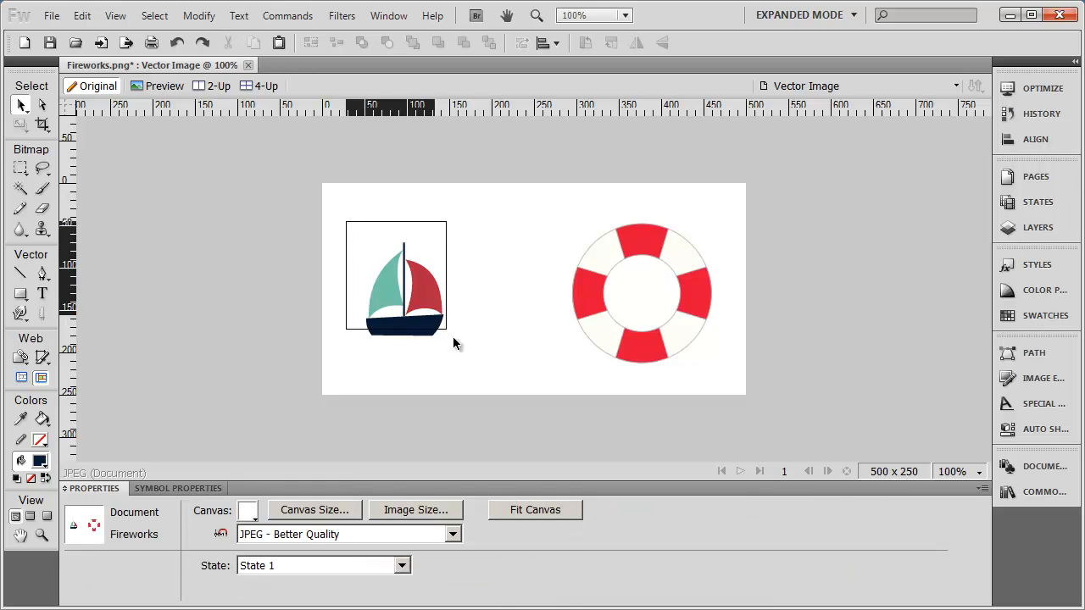
{"action": "left_click", "coordinate": [396, 276]}
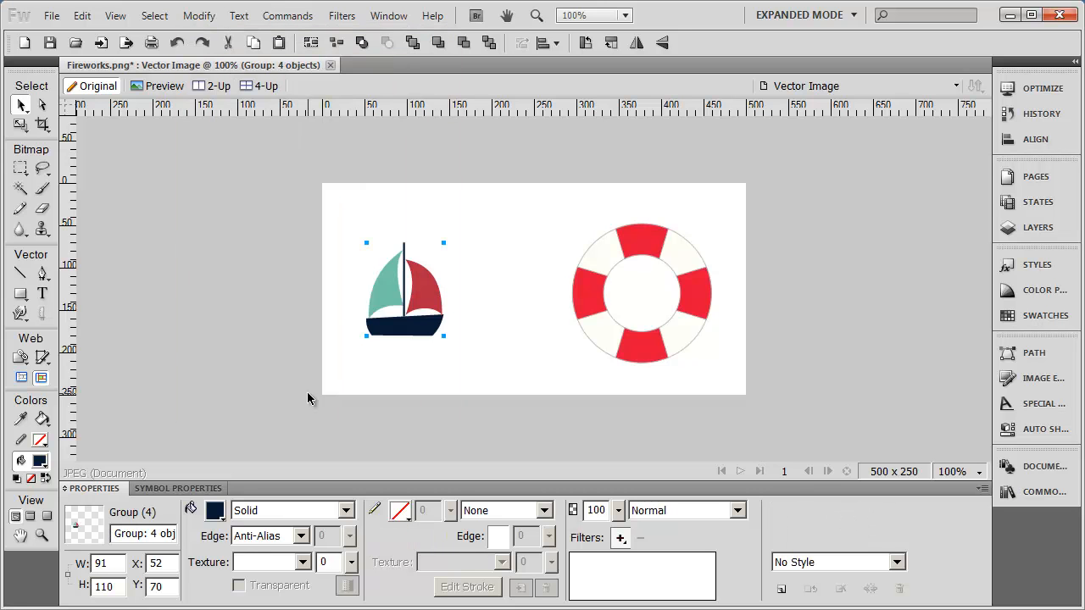
{"action": "mouse_move", "coordinate": [511, 386]}
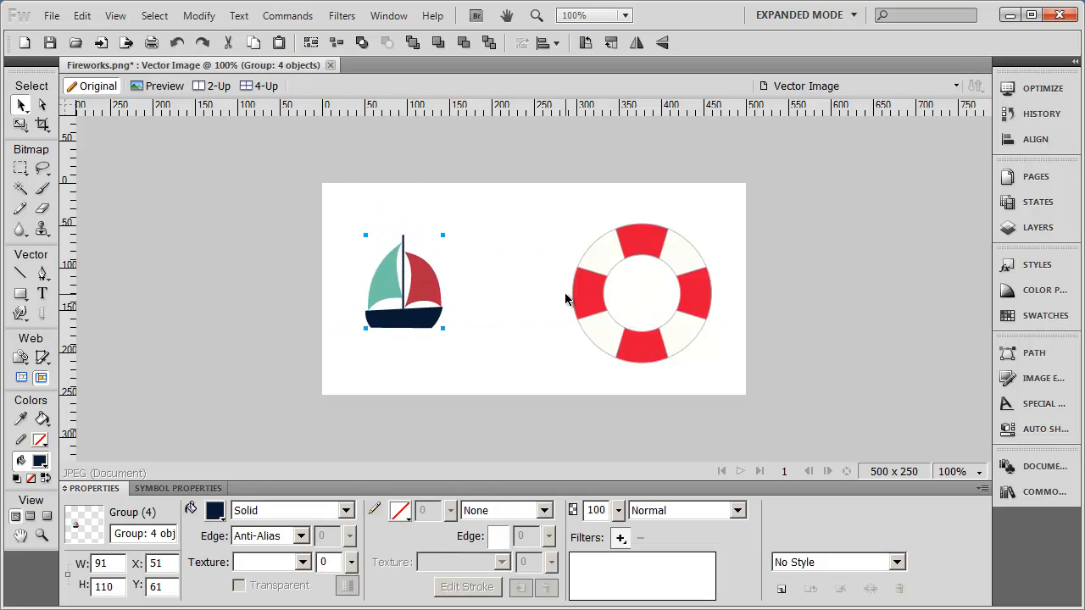
{"action": "mouse_move", "coordinate": [429, 264]}
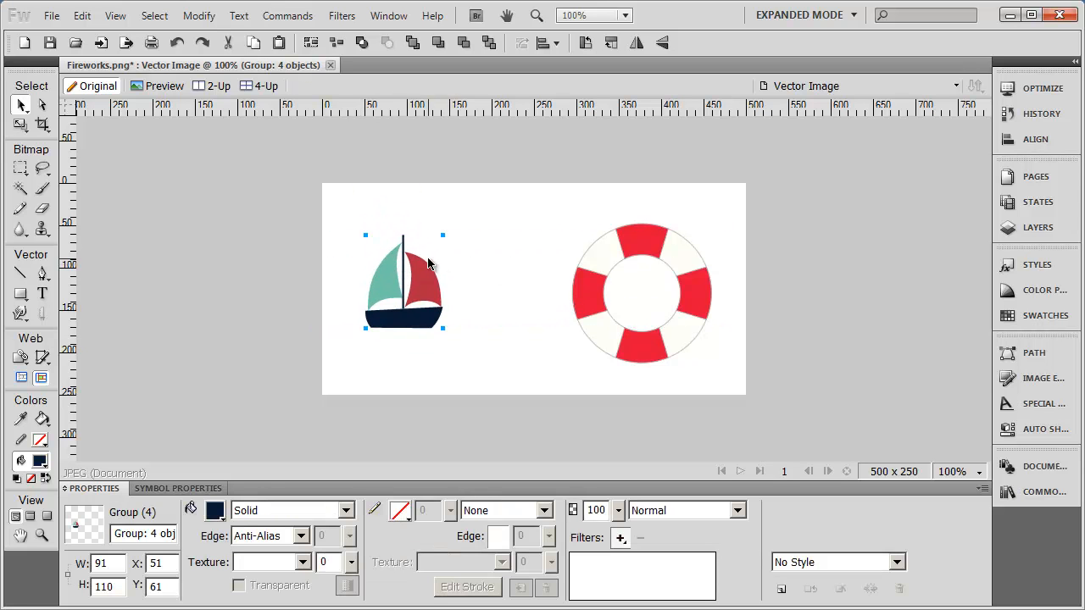
{"action": "mouse_move", "coordinate": [297, 306]}
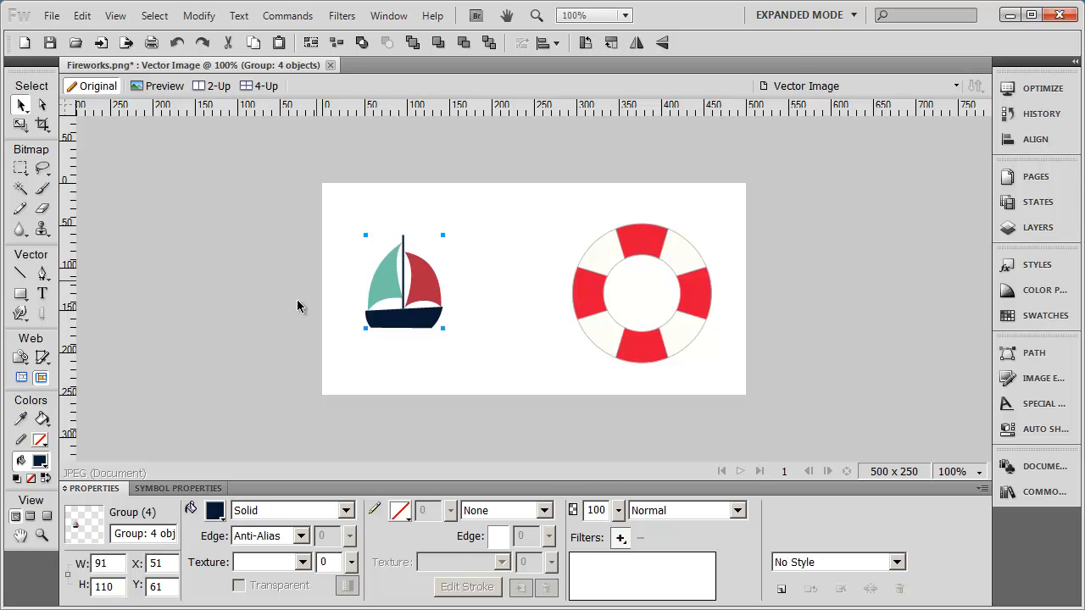
{"action": "mouse_move", "coordinate": [372, 277]}
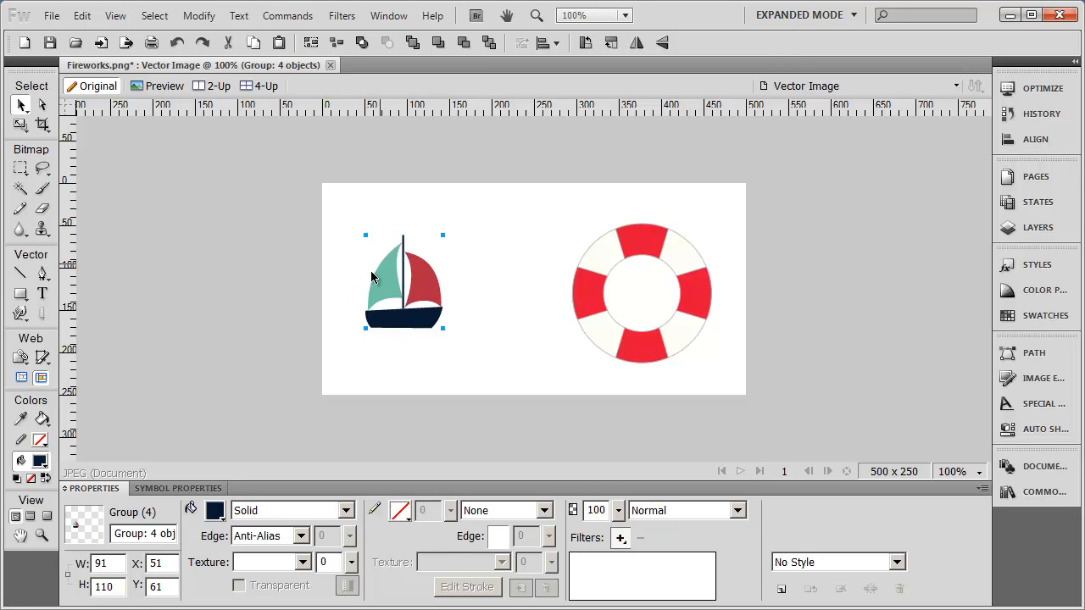
{"action": "mouse_move", "coordinate": [379, 272]}
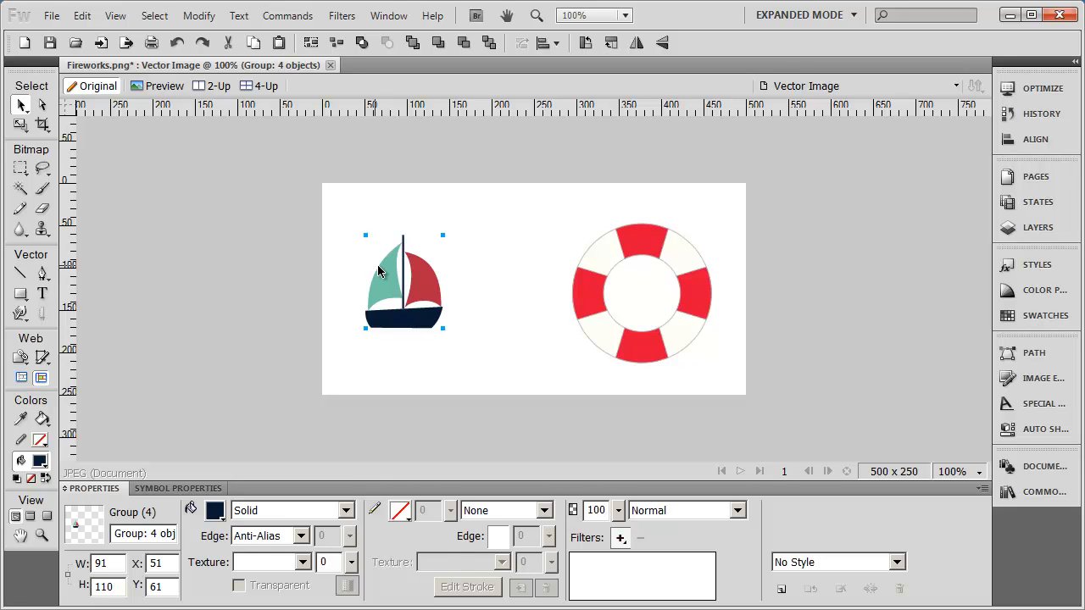
{"action": "mouse_move", "coordinate": [400, 329]}
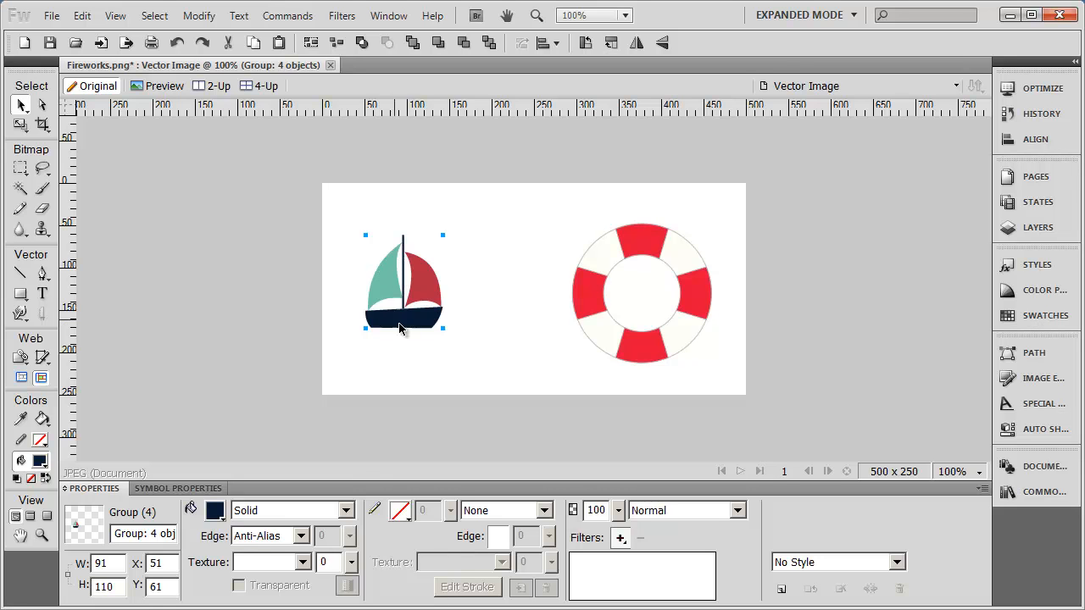
{"action": "mouse_move", "coordinate": [447, 342]}
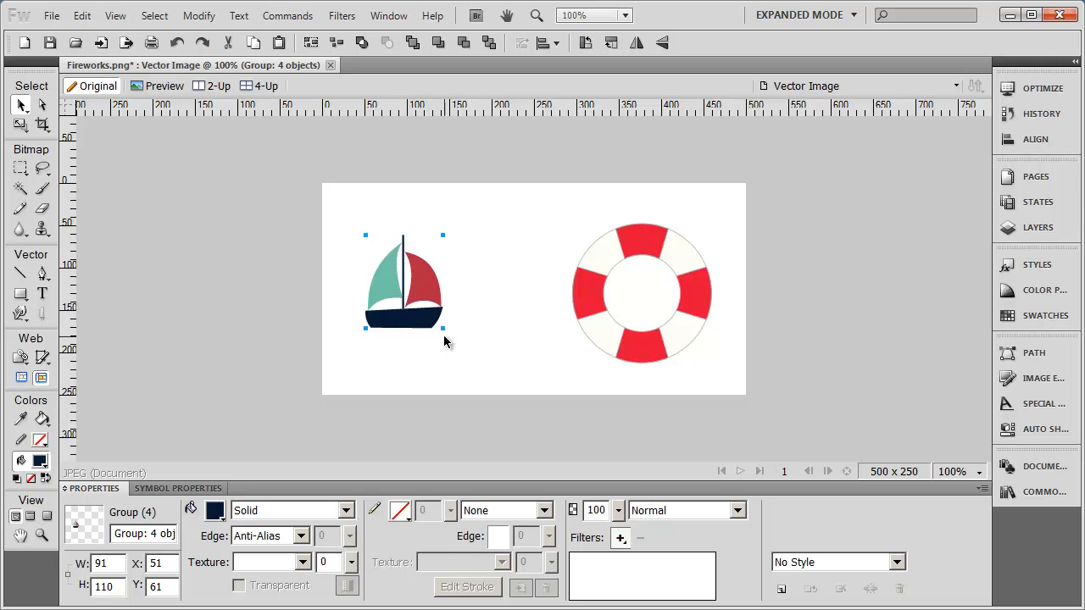
{"action": "mouse_move", "coordinate": [445, 333]}
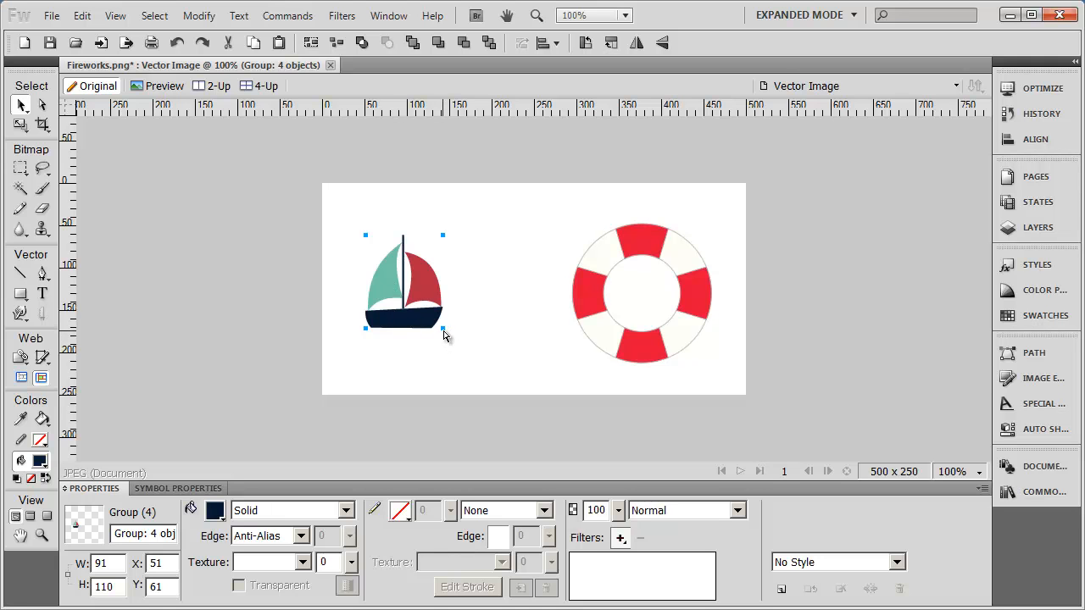
- Resize the grouped sailboat by its handles so it ends up about 104 by 100 pixels
{"action": "left_click_drag", "start_coordinate": [442, 330], "coordinate": [474, 358]}
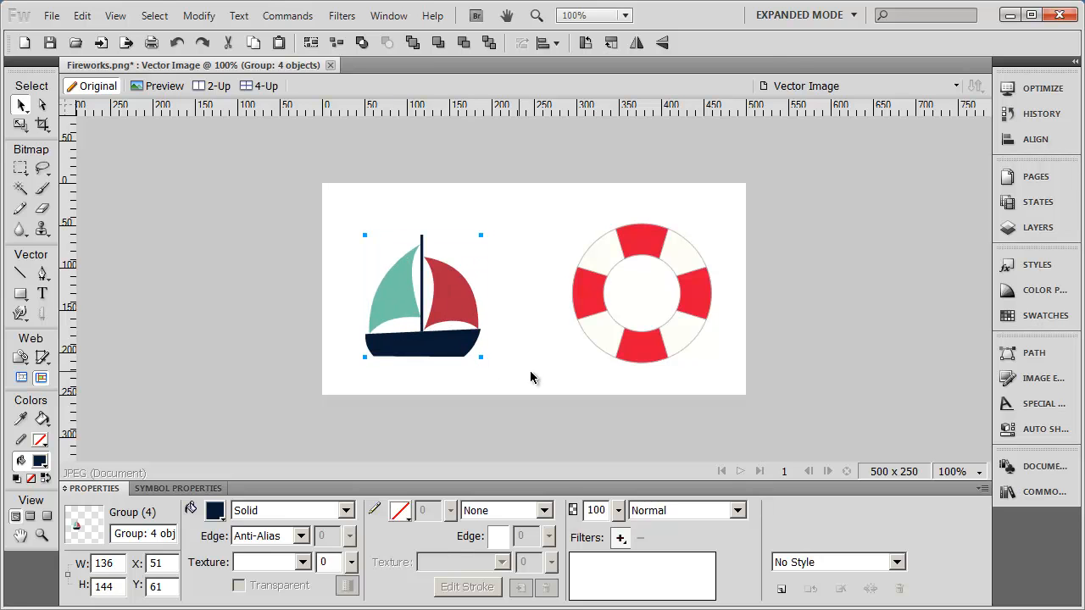
{"action": "left_click", "coordinate": [541, 379]}
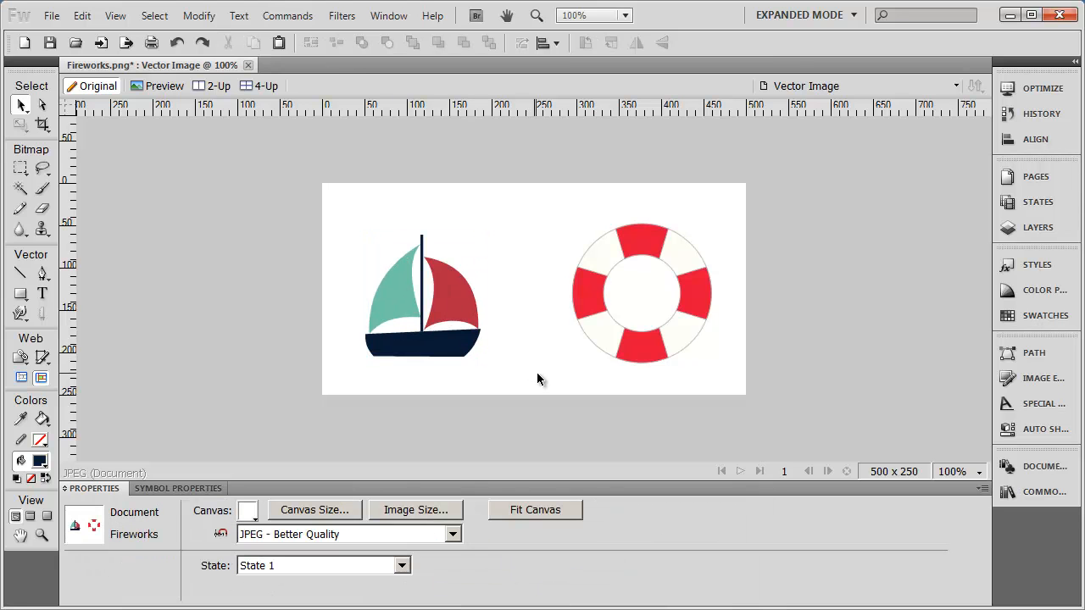
{"action": "left_click", "coordinate": [422, 305]}
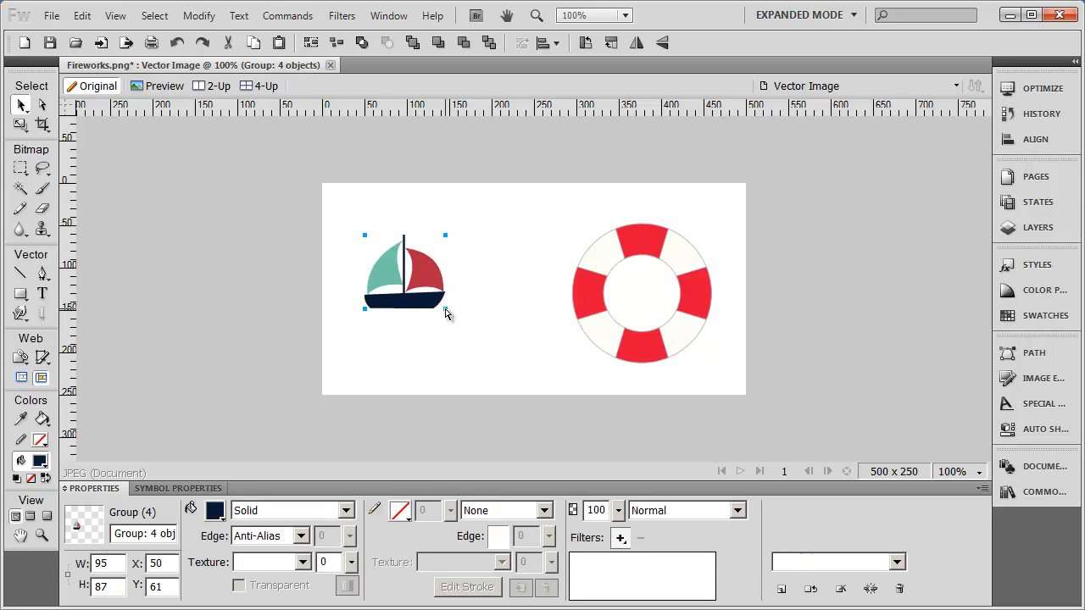
{"action": "left_click_drag", "start_coordinate": [444, 274], "coordinate": [490, 274]}
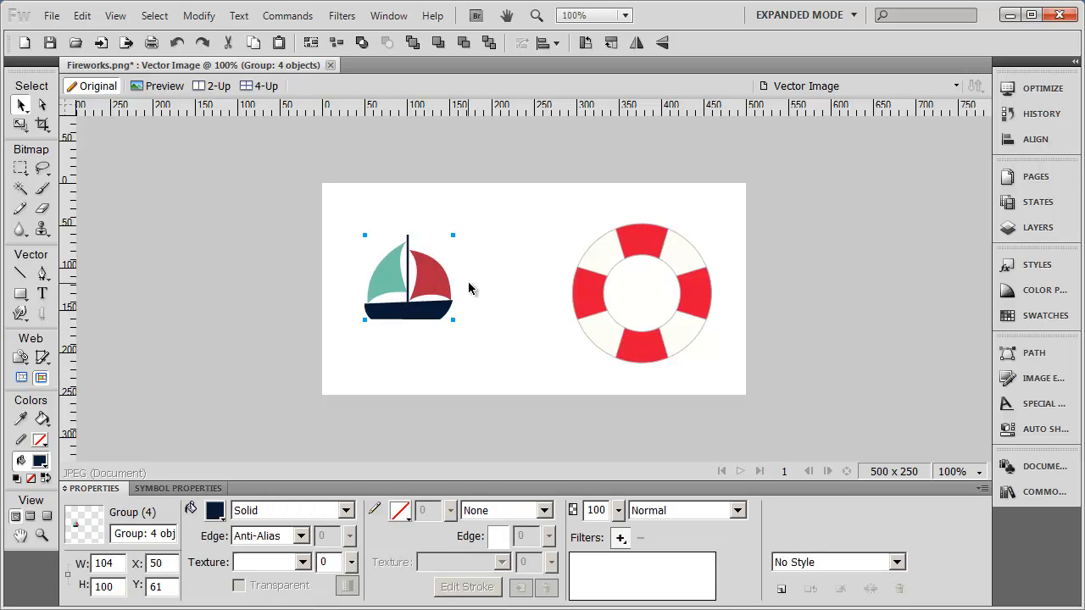
{"action": "mouse_move", "coordinate": [453, 326]}
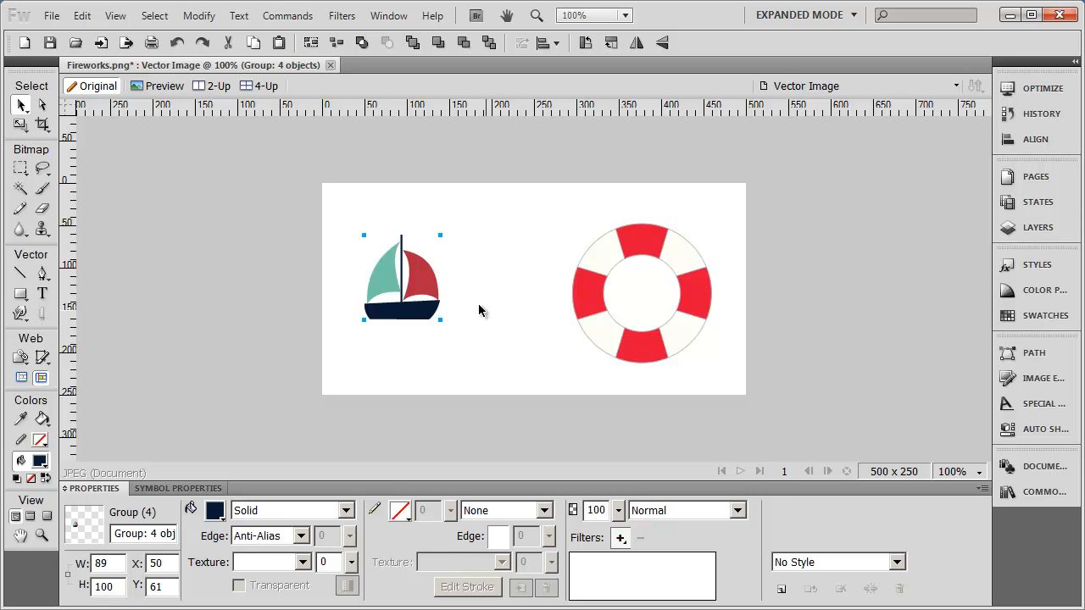
- Ungroup the sailboat into its four pieces and shift them to 71, 48
{"action": "right_click", "coordinate": [398, 284]}
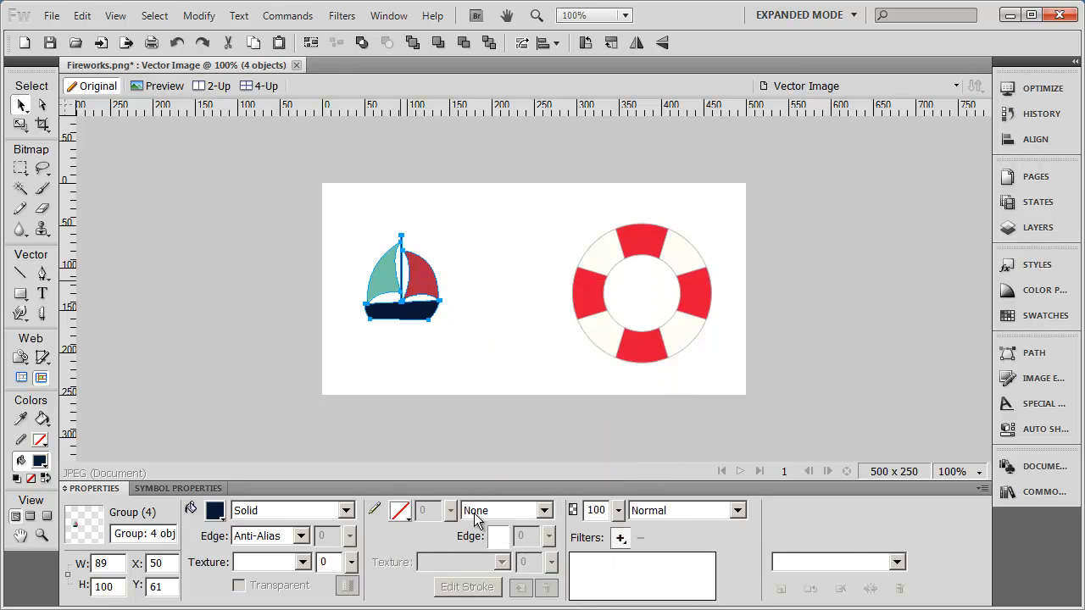
{"action": "left_click", "coordinate": [199, 16]}
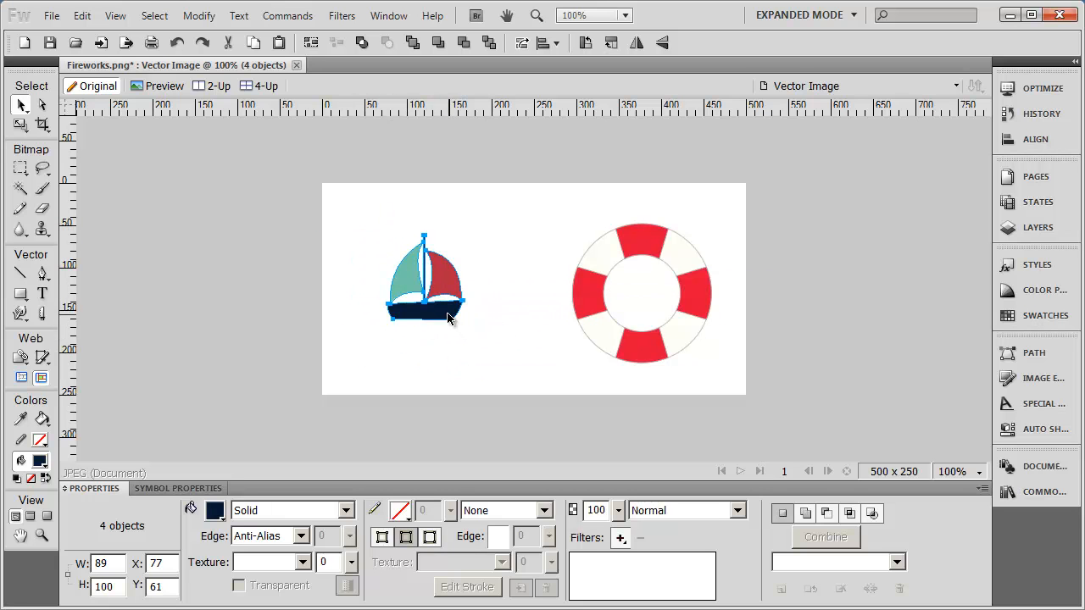
{"action": "left_click_drag", "start_coordinate": [423, 288], "coordinate": [418, 267]}
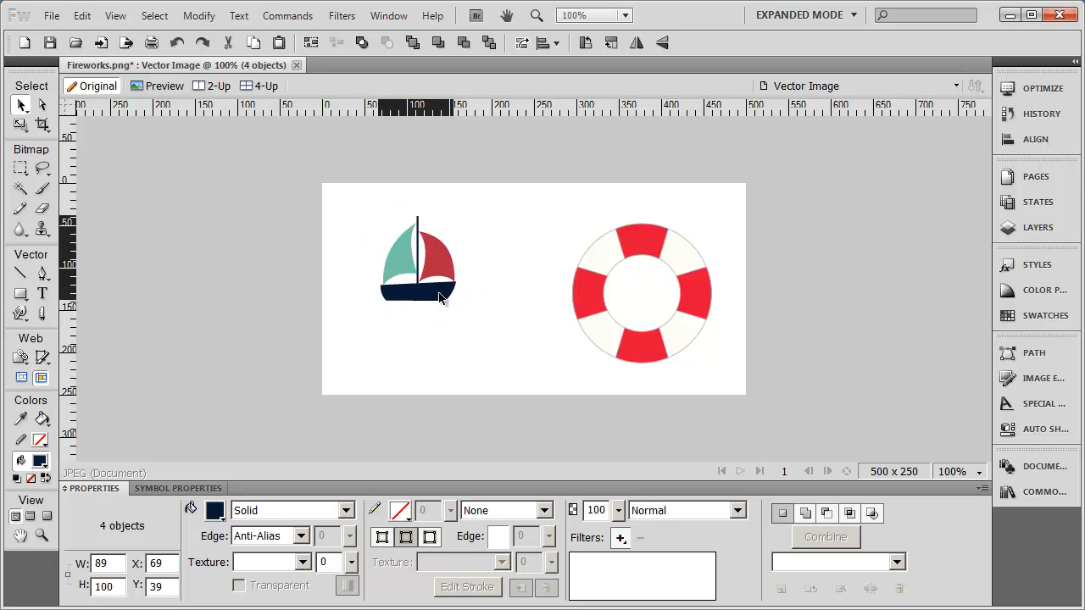
{"action": "left_click_drag", "start_coordinate": [438, 297], "coordinate": [447, 316]}
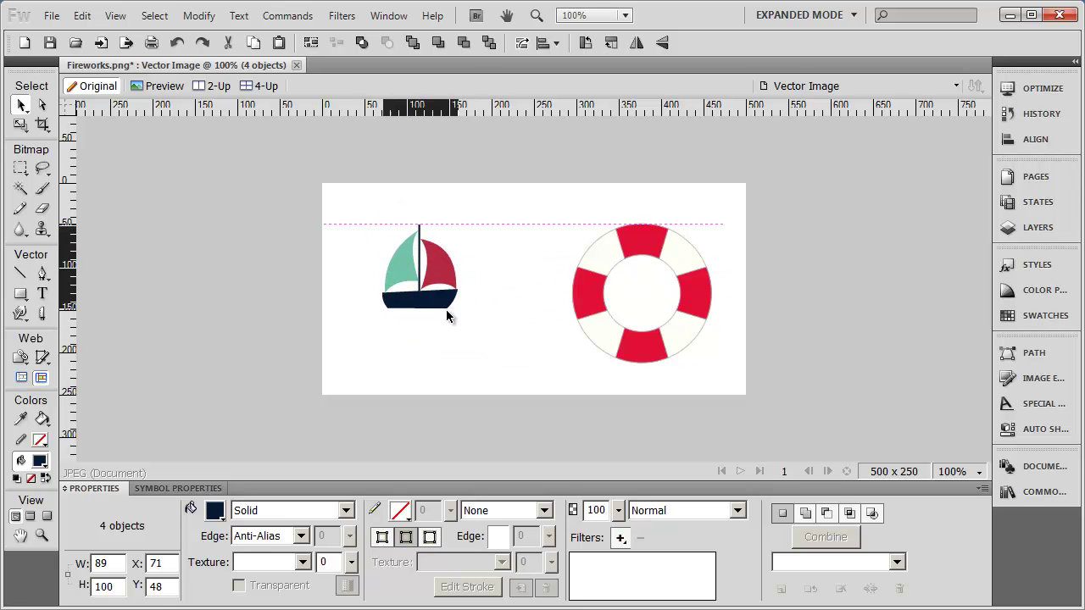
{"action": "left_click", "coordinate": [419, 275]}
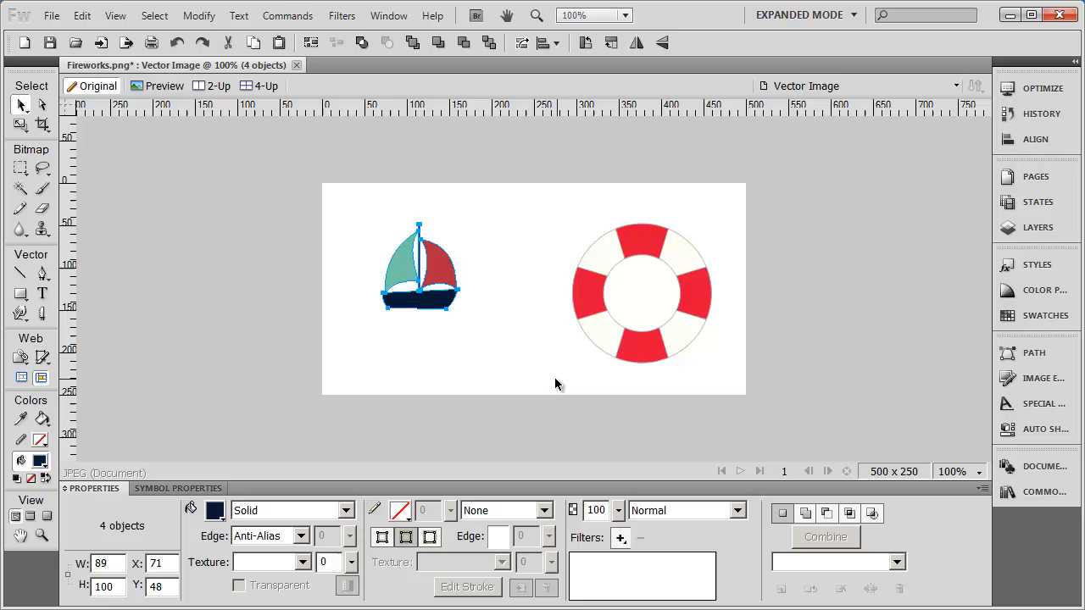
- Regroup the four sailboat pieces via Modify > Group and enlarge the group to 118 by 130 pixels
{"action": "left_click", "coordinate": [199, 15]}
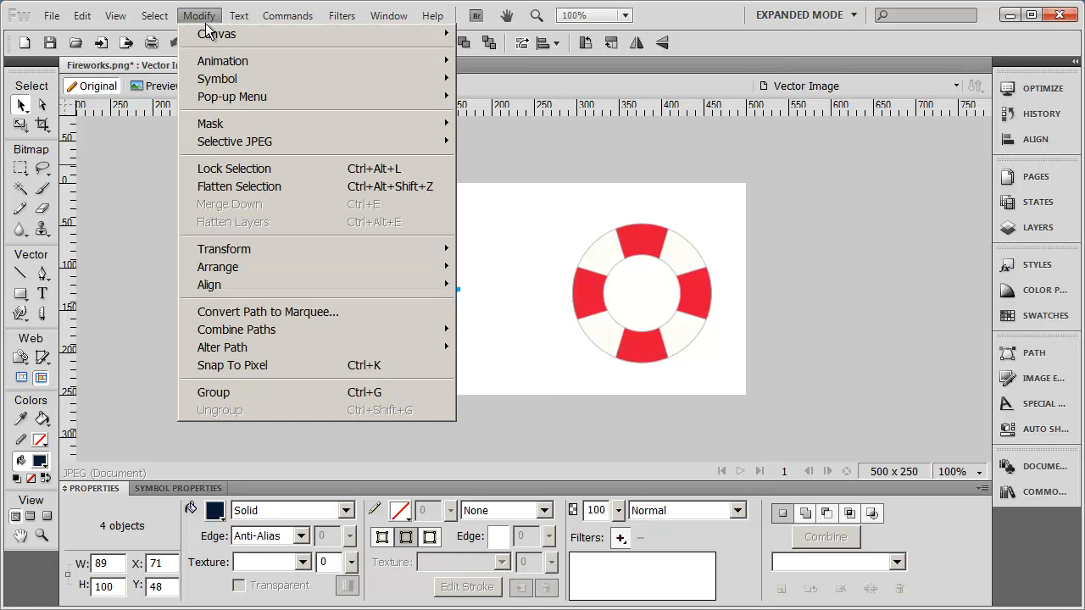
{"action": "left_click", "coordinate": [213, 391]}
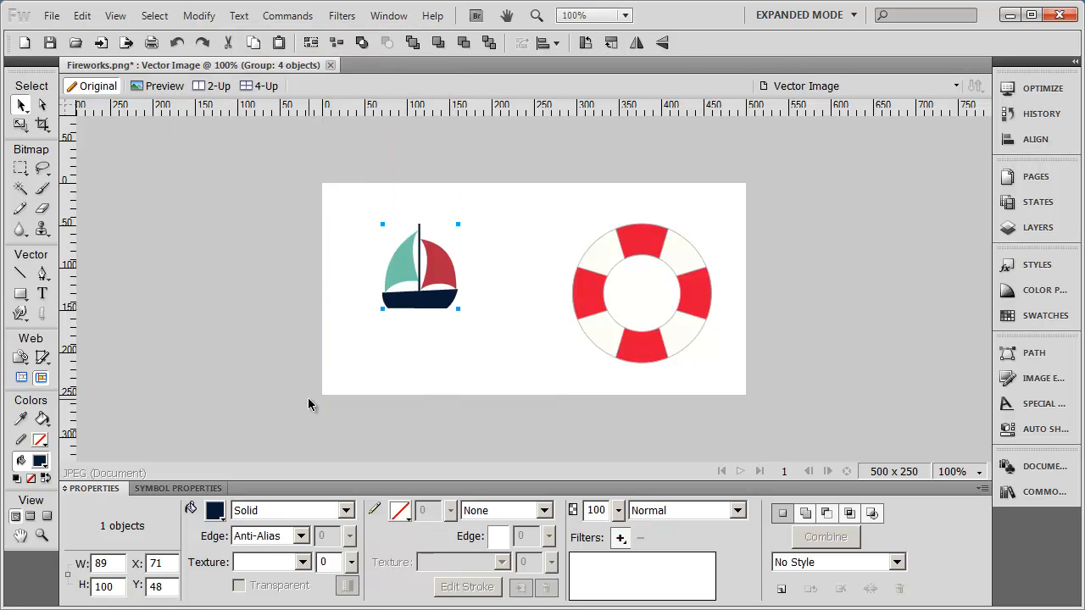
{"action": "left_click_drag", "start_coordinate": [420, 267], "coordinate": [401, 269]}
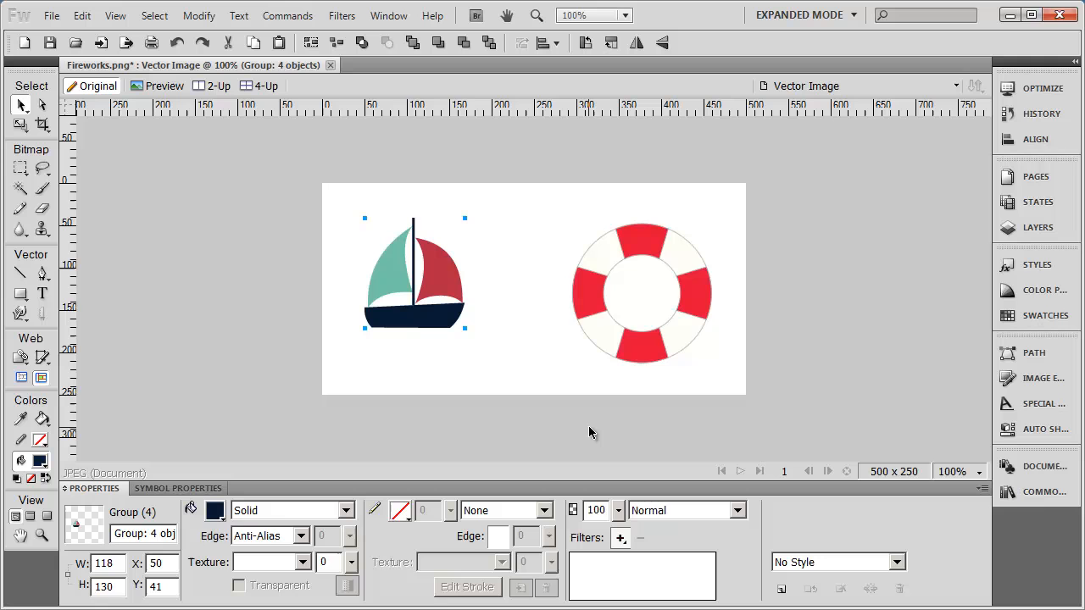
{"action": "mouse_move", "coordinate": [442, 391]}
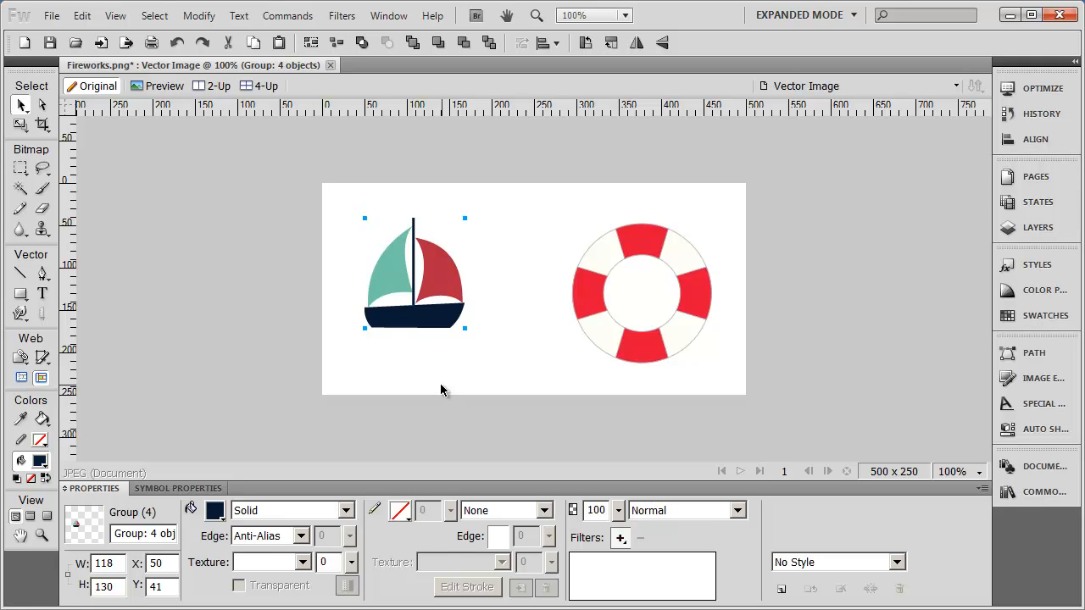
{"action": "mouse_move", "coordinate": [430, 249]}
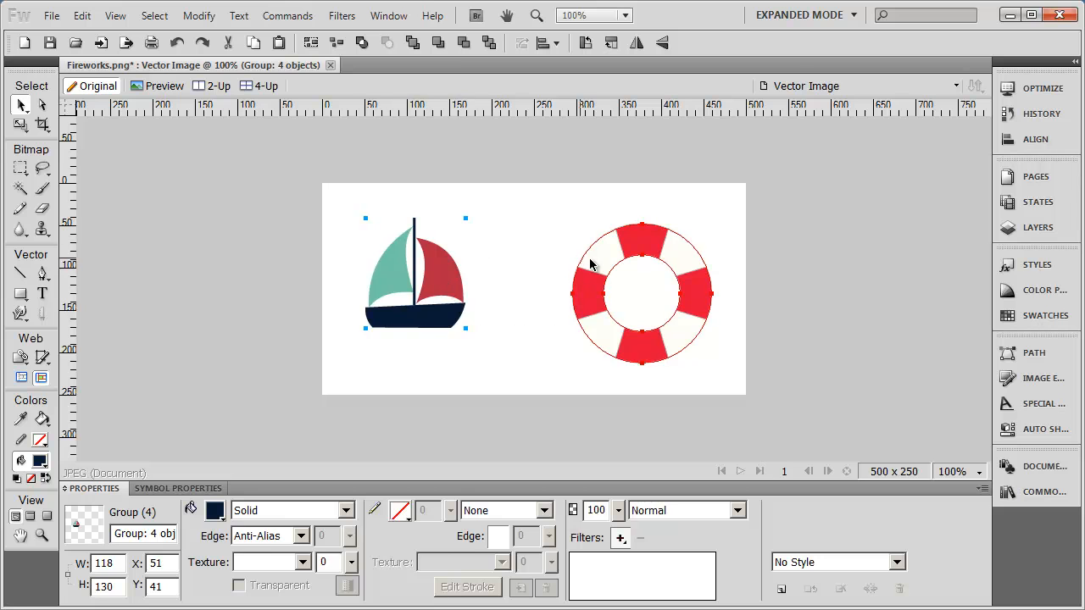
- Subselect the teal left sail inside the sailboat group for editing on its own
{"action": "left_click", "coordinate": [415, 288]}
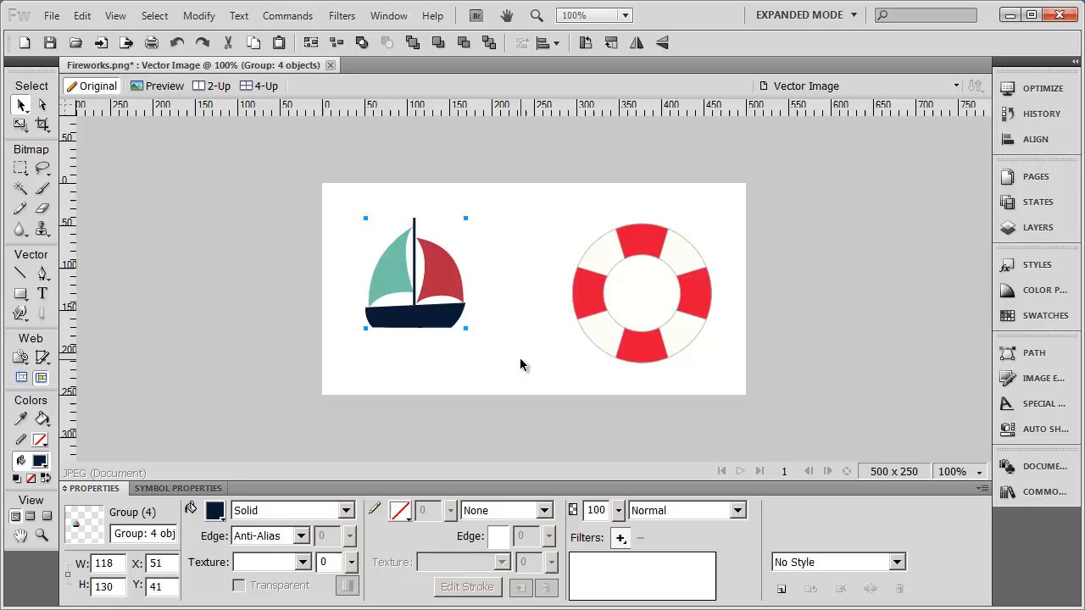
{"action": "mouse_move", "coordinate": [524, 311]}
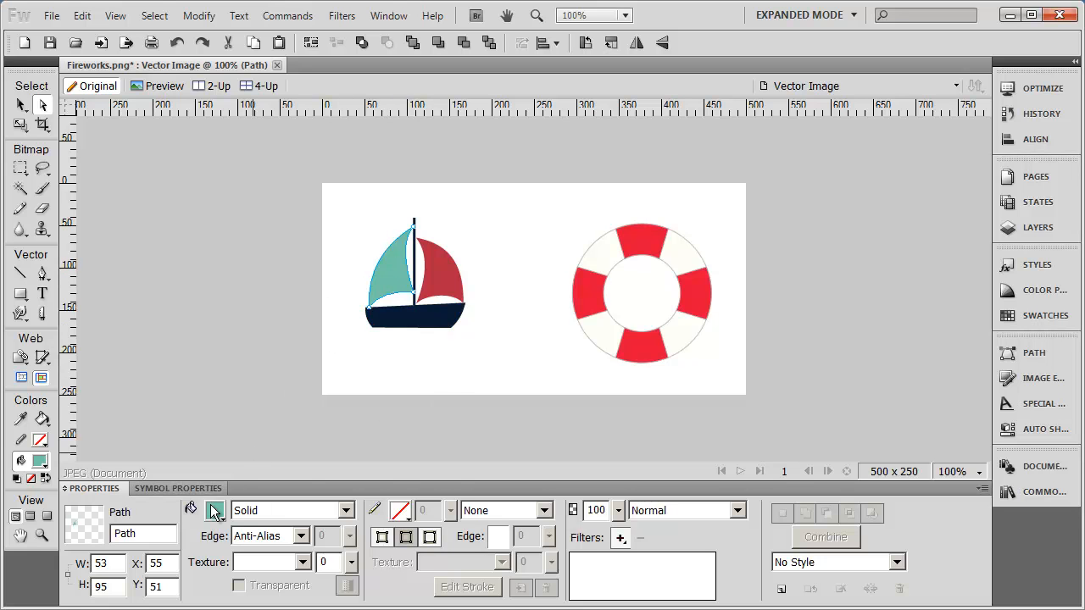
- Recolour the left sail's fill from teal to light blue #00CCFF and deselect
{"action": "left_click", "coordinate": [214, 510]}
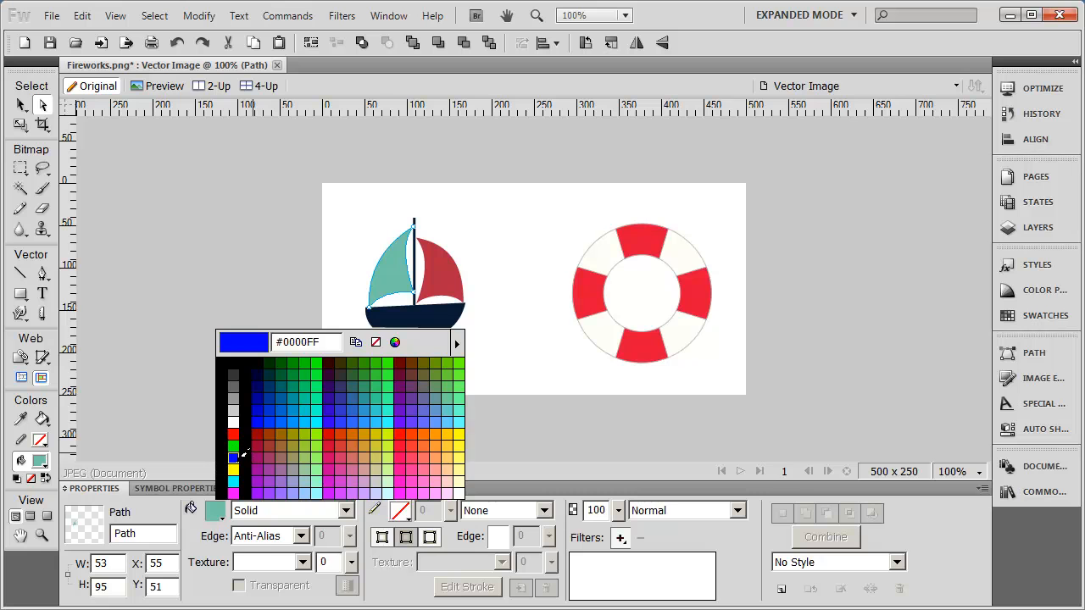
{"action": "left_click", "coordinate": [233, 457]}
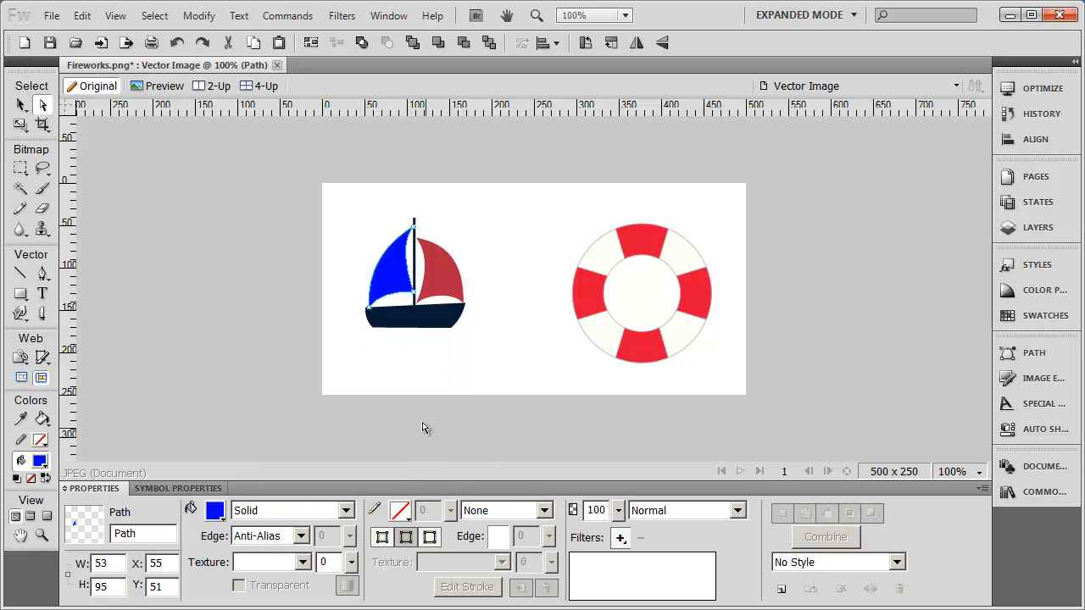
{"action": "left_click", "coordinate": [214, 510]}
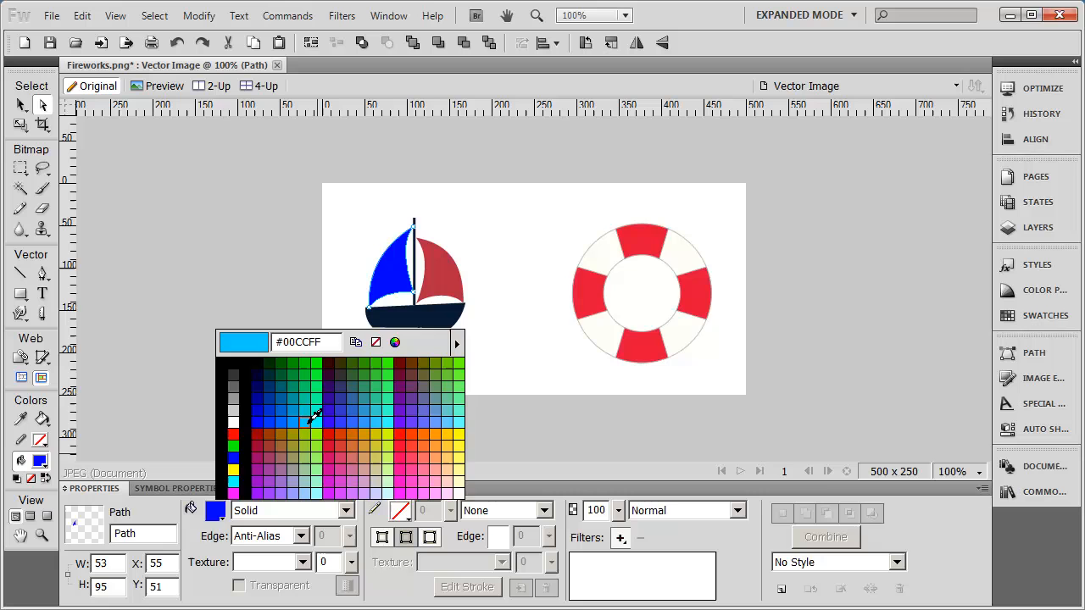
{"action": "left_click", "coordinate": [316, 416]}
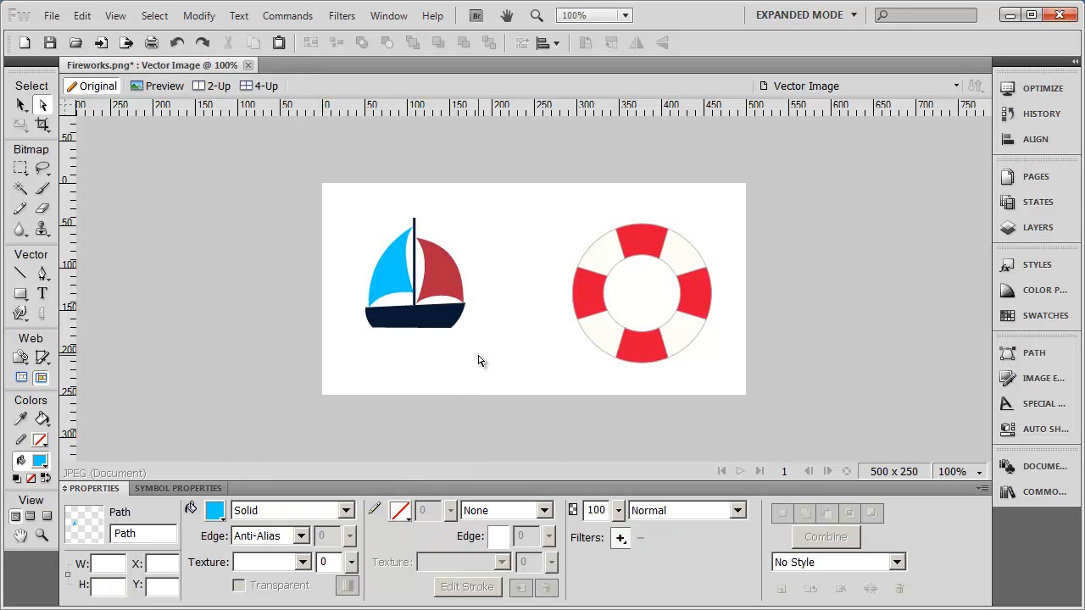
{"action": "left_click", "coordinate": [479, 360]}
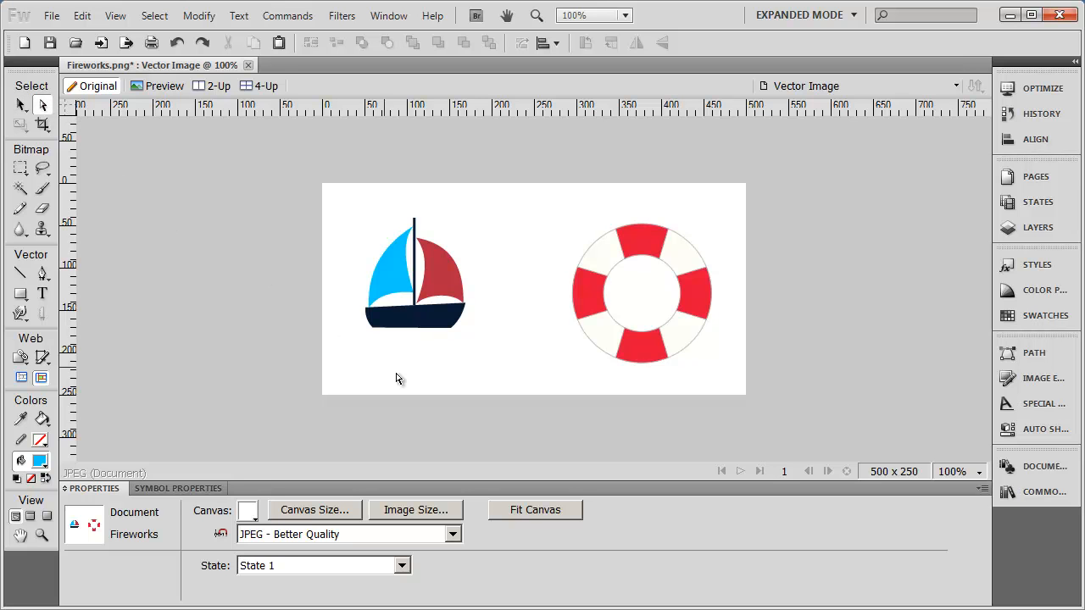
- Subselect the red right sail and drag it away from the grouped boat
{"action": "left_click", "coordinate": [441, 271]}
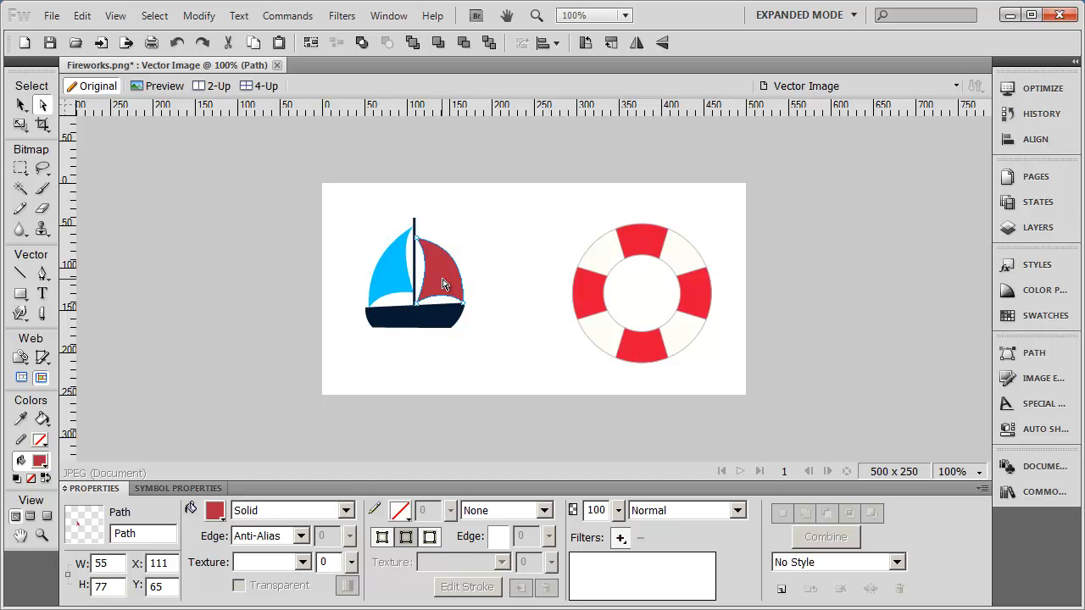
{"action": "left_click_drag", "start_coordinate": [440, 271], "coordinate": [513, 327]}
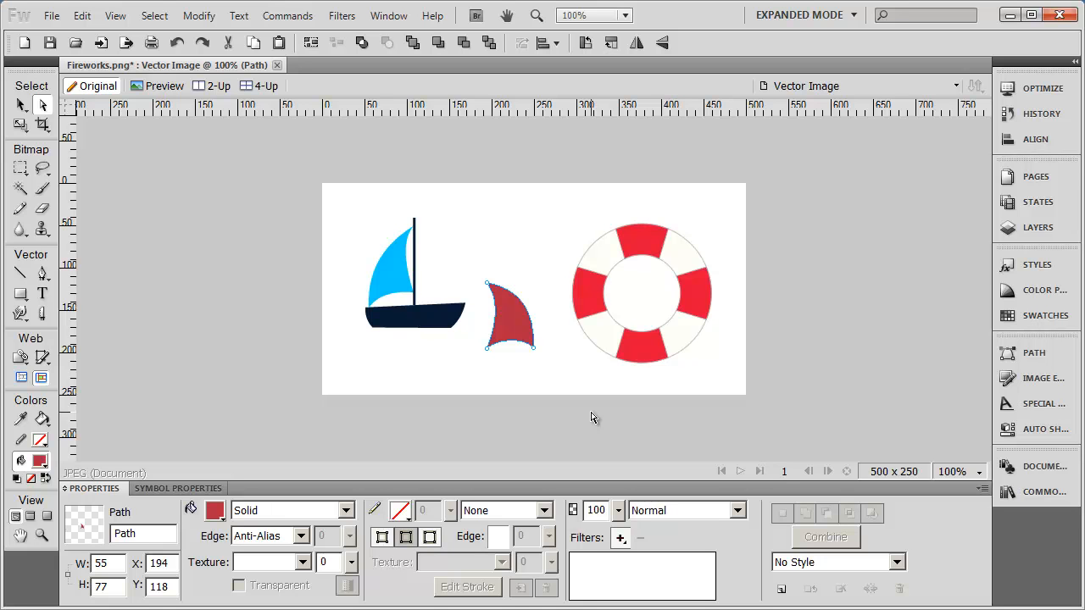
{"action": "mouse_move", "coordinate": [405, 212]}
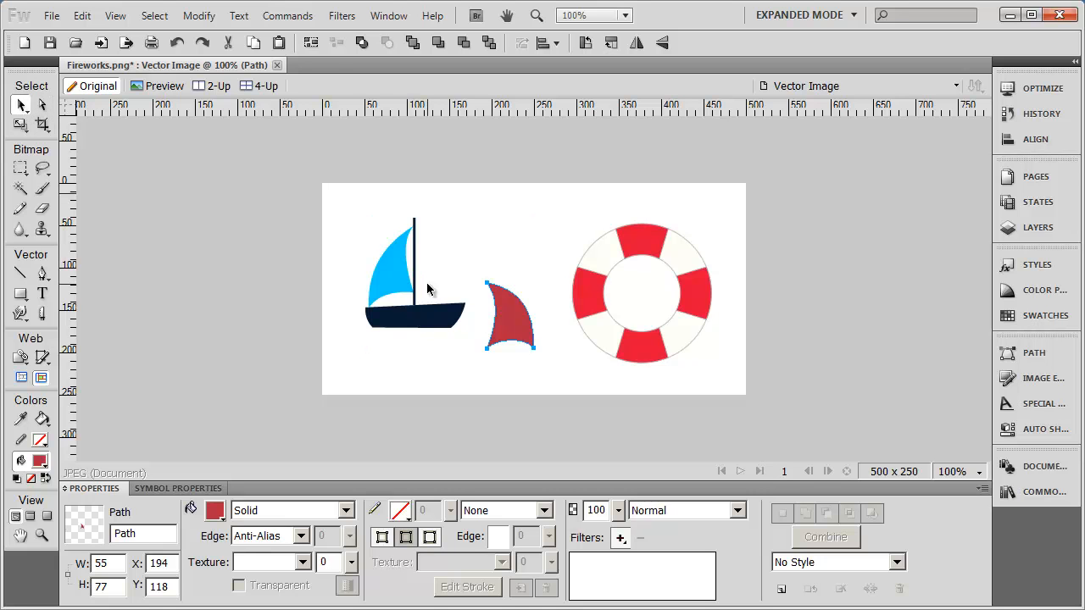
{"action": "left_click", "coordinate": [398, 280]}
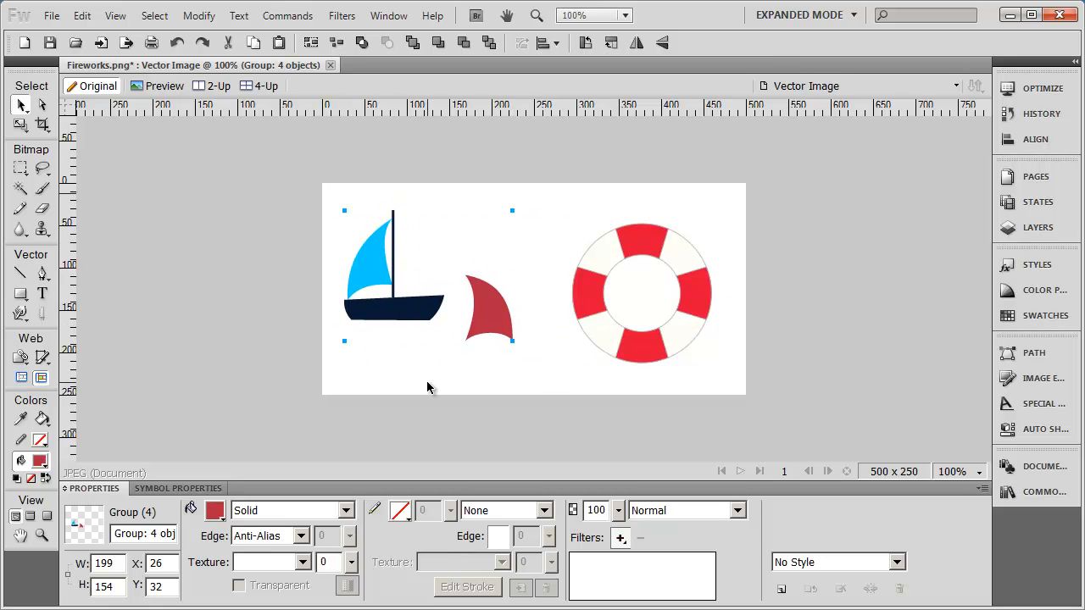
{"action": "mouse_move", "coordinate": [487, 317]}
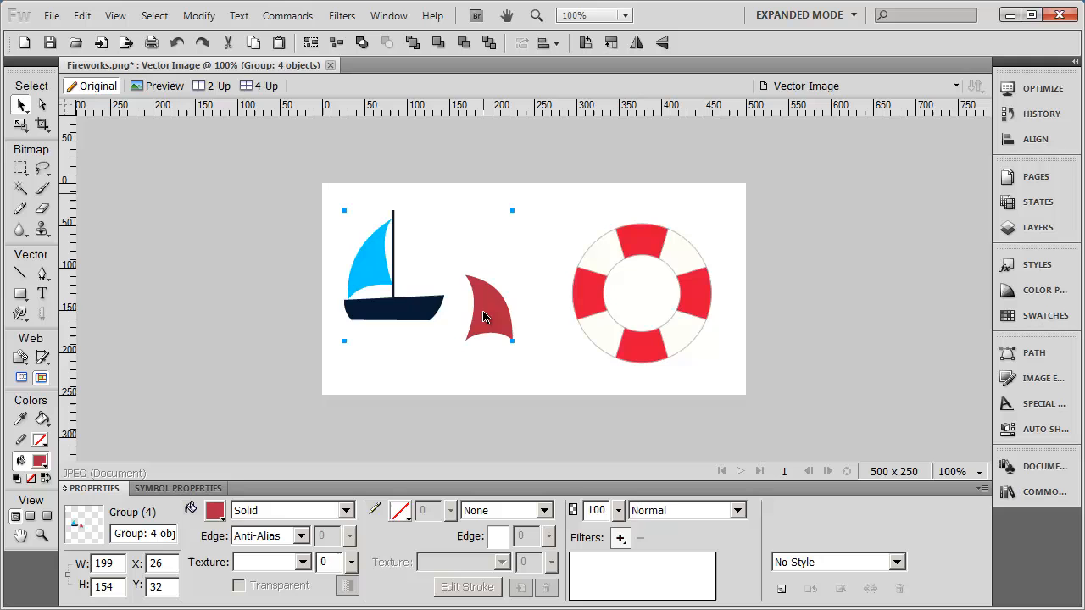
{"action": "mouse_move", "coordinate": [498, 328]}
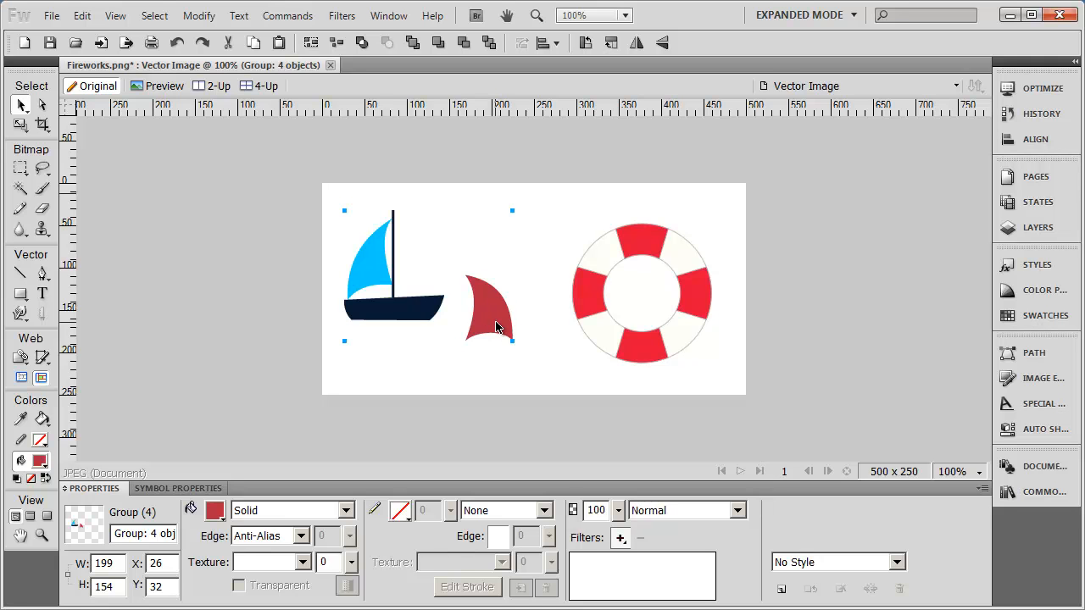
{"action": "mouse_move", "coordinate": [491, 318]}
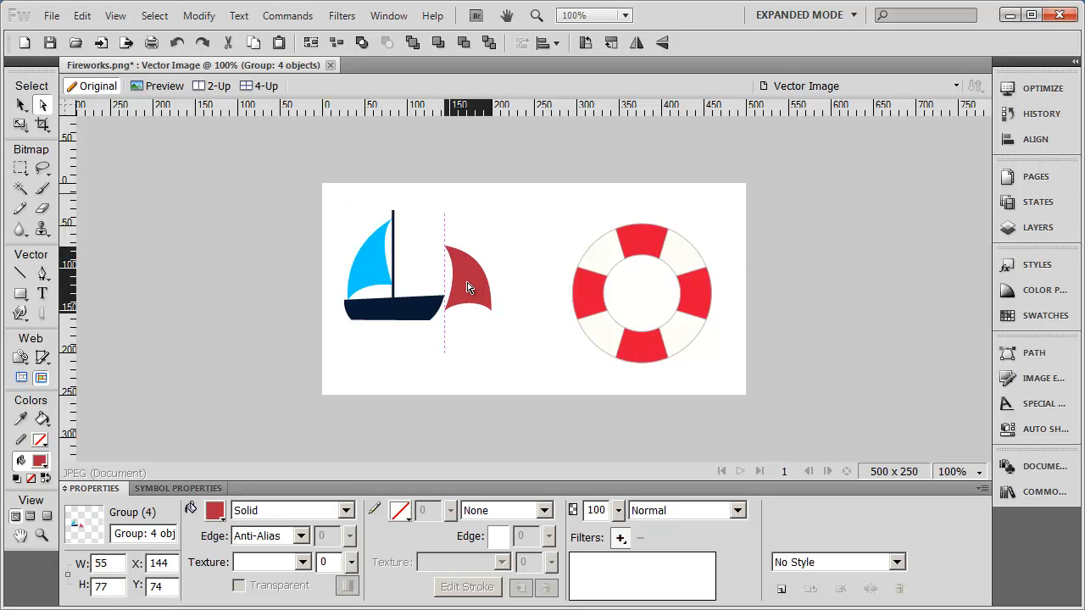
- Drag the red sail back beside the mast and shift the sailboat group to 76, 65
{"action": "left_click_drag", "start_coordinate": [466, 286], "coordinate": [424, 269]}
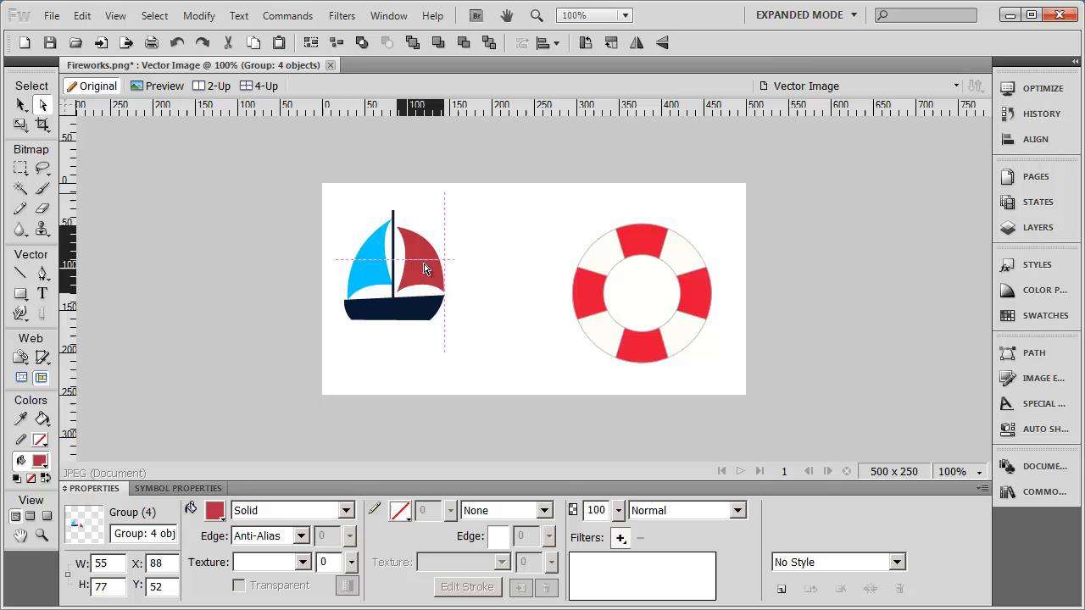
{"action": "left_click", "coordinate": [523, 348]}
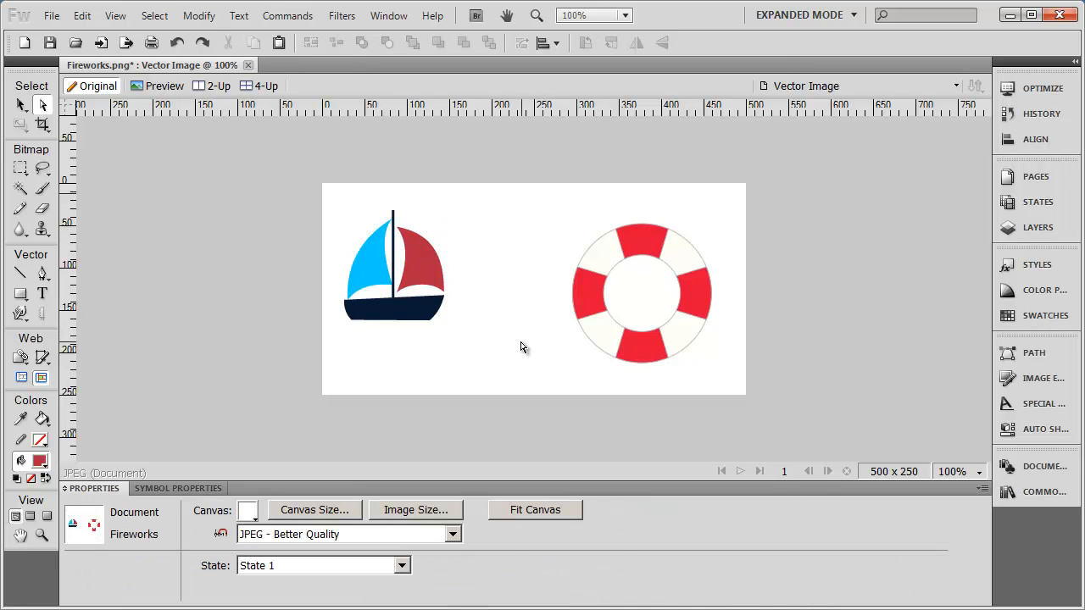
{"action": "left_click", "coordinate": [415, 262]}
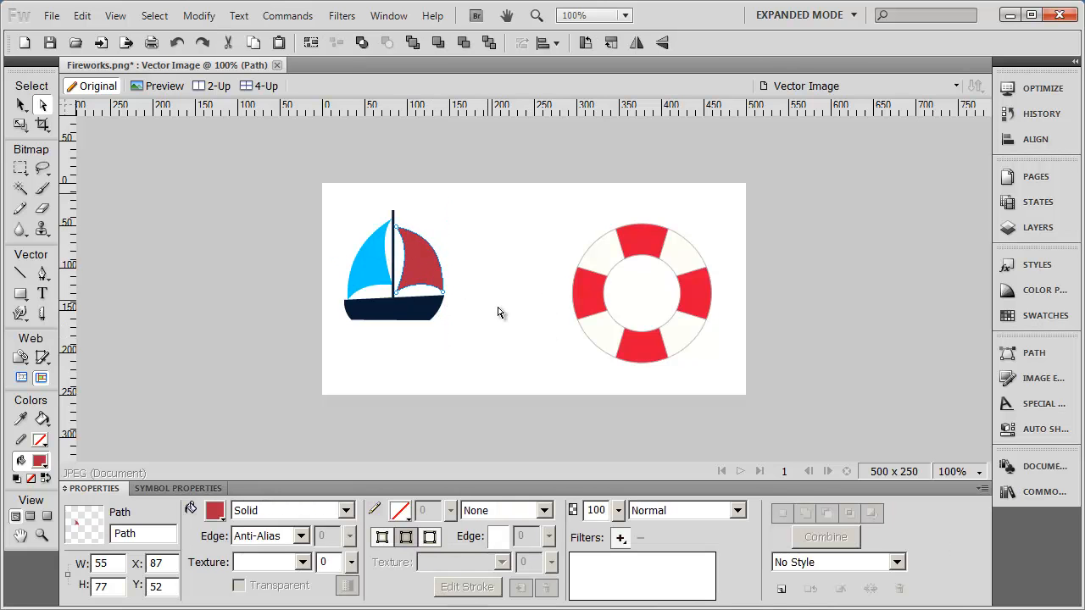
{"action": "left_click", "coordinate": [527, 354]}
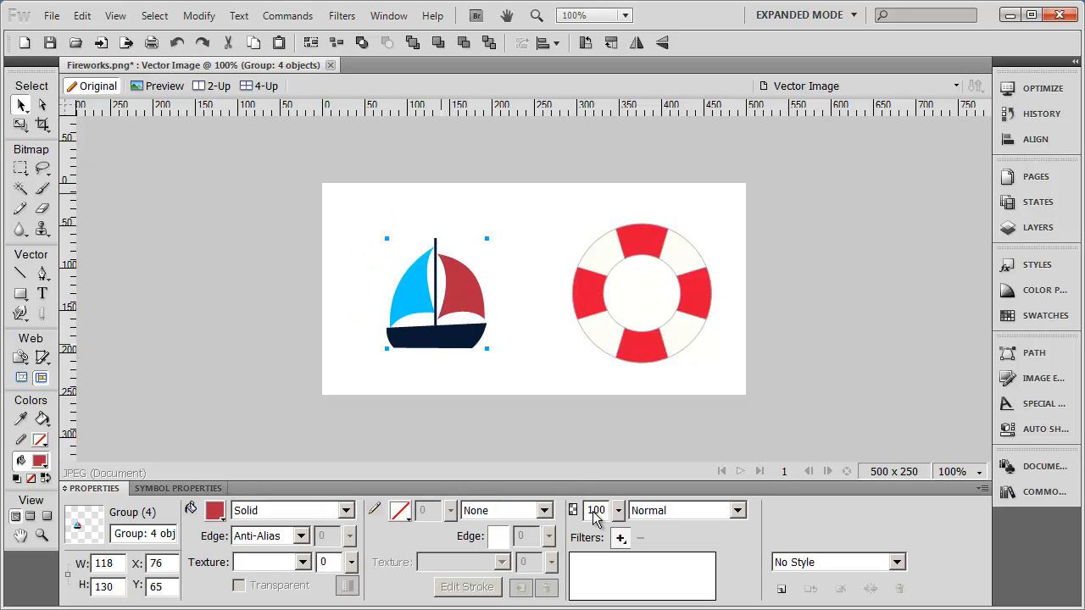
- Group the life preserver's five pieces and enlarge it to 189 by 185 pixels at 250, 33
{"action": "left_click", "coordinate": [529, 367]}
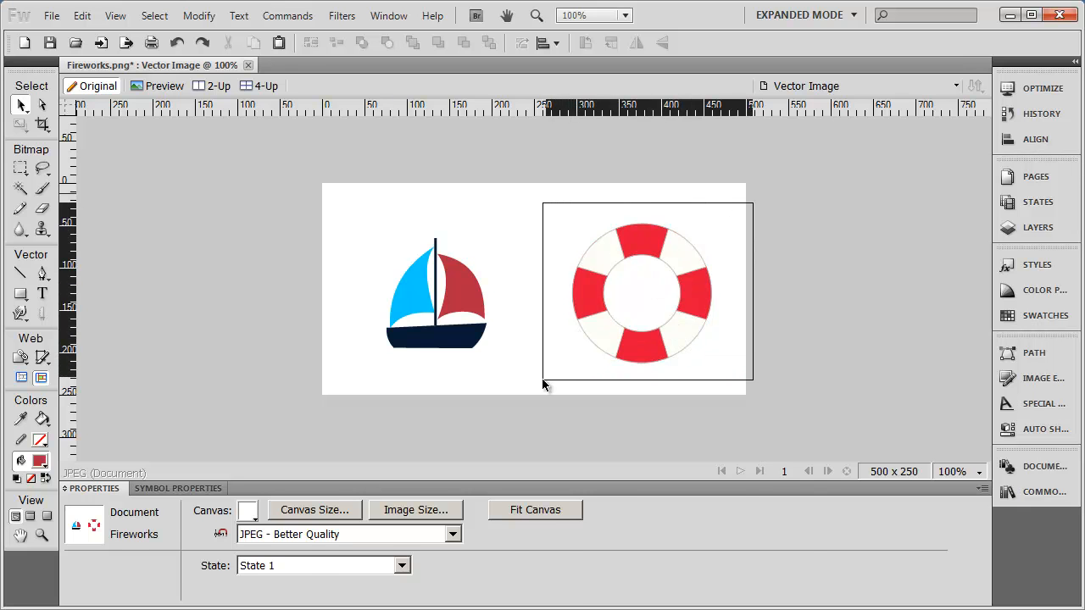
{"action": "left_click", "coordinate": [641, 288]}
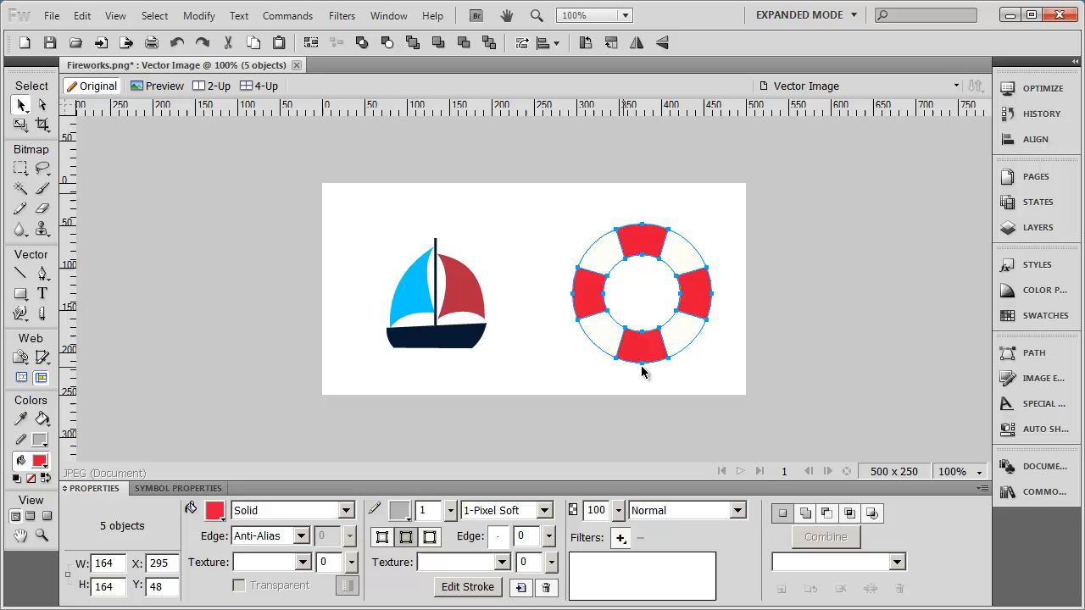
{"action": "mouse_move", "coordinate": [356, 105]}
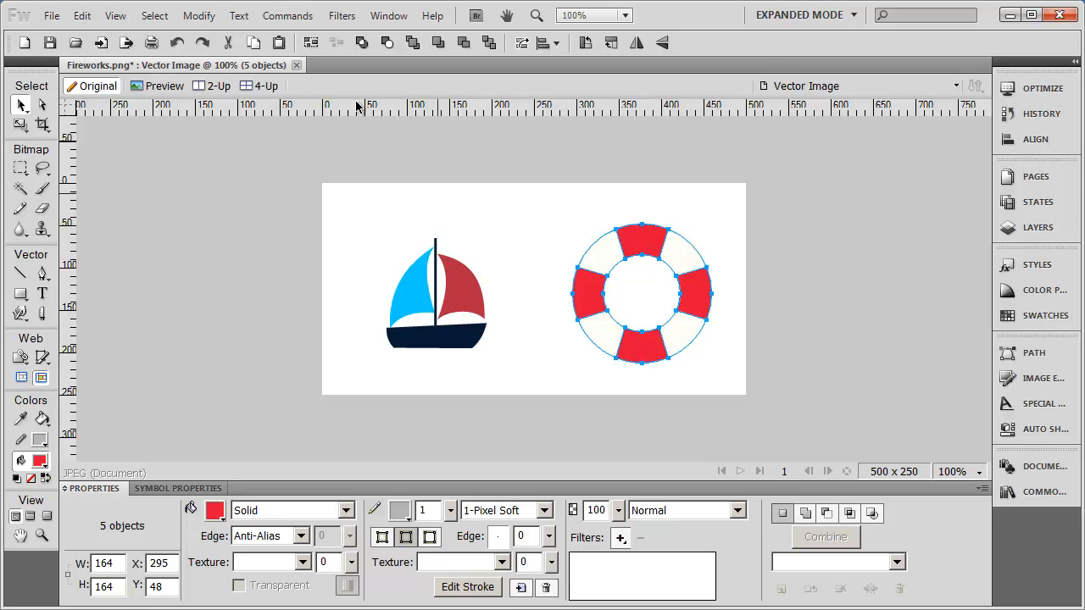
{"action": "left_click", "coordinate": [199, 15]}
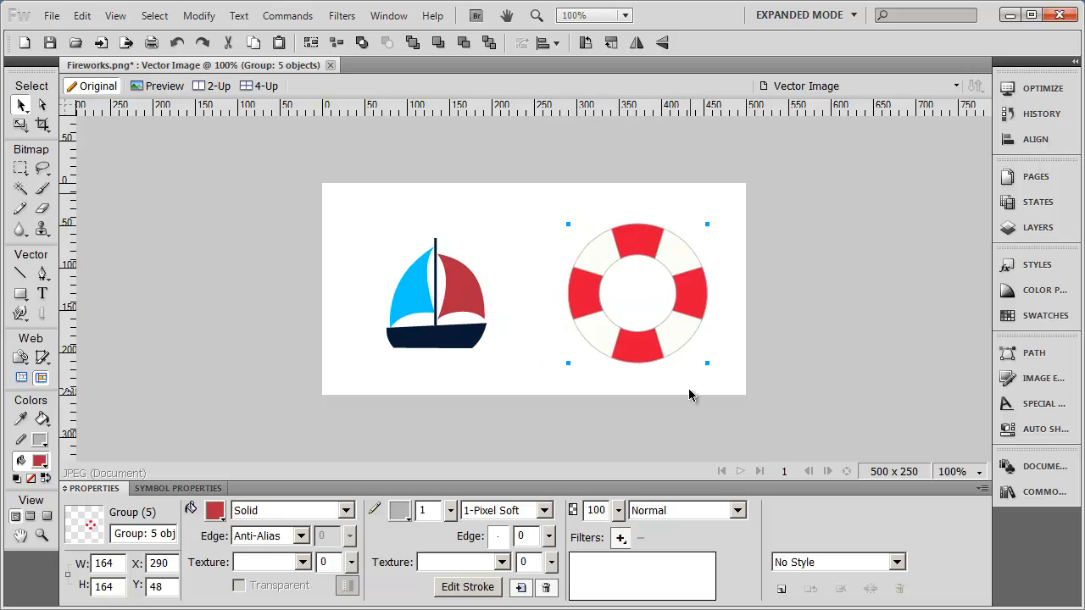
{"action": "left_click_drag", "start_coordinate": [636, 292], "coordinate": [635, 272]}
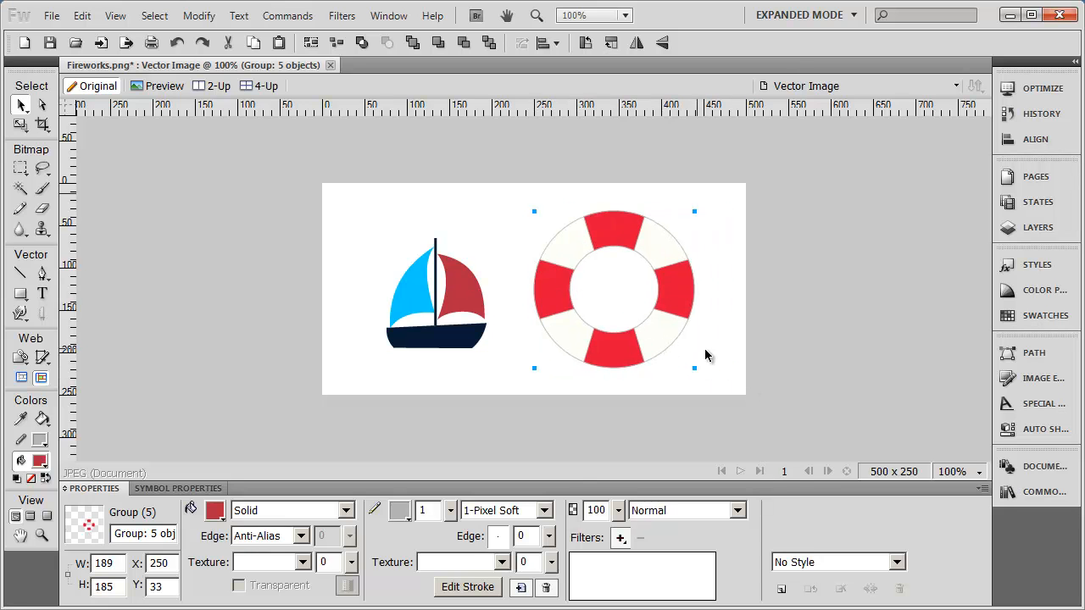
{"action": "mouse_move", "coordinate": [609, 270]}
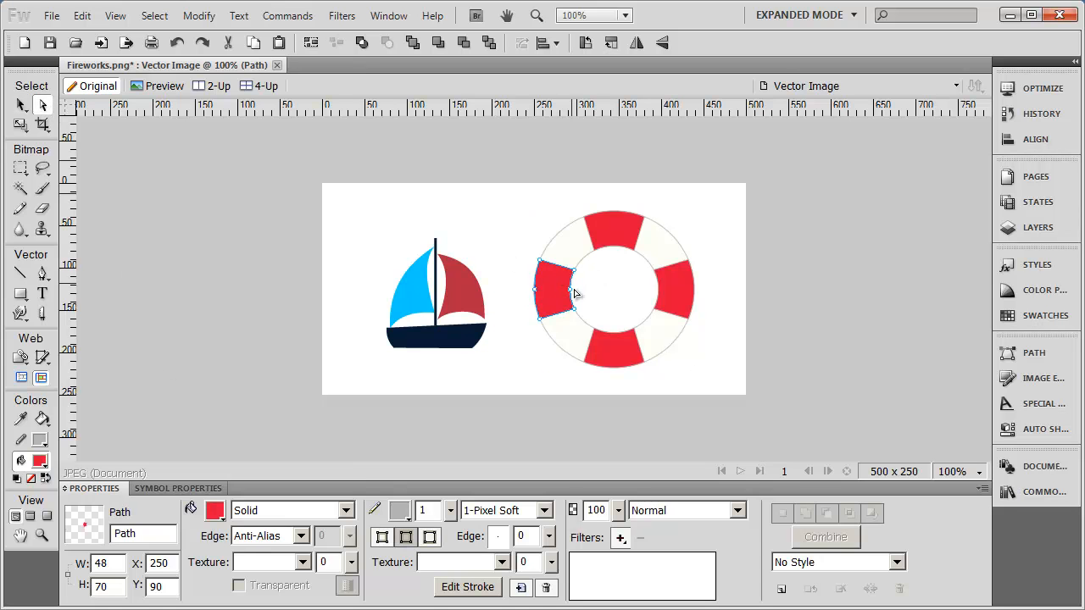
- Subselect the life-ring bands and set their fills to blue #0000FF, right band pulled out
{"action": "left_click", "coordinate": [216, 510]}
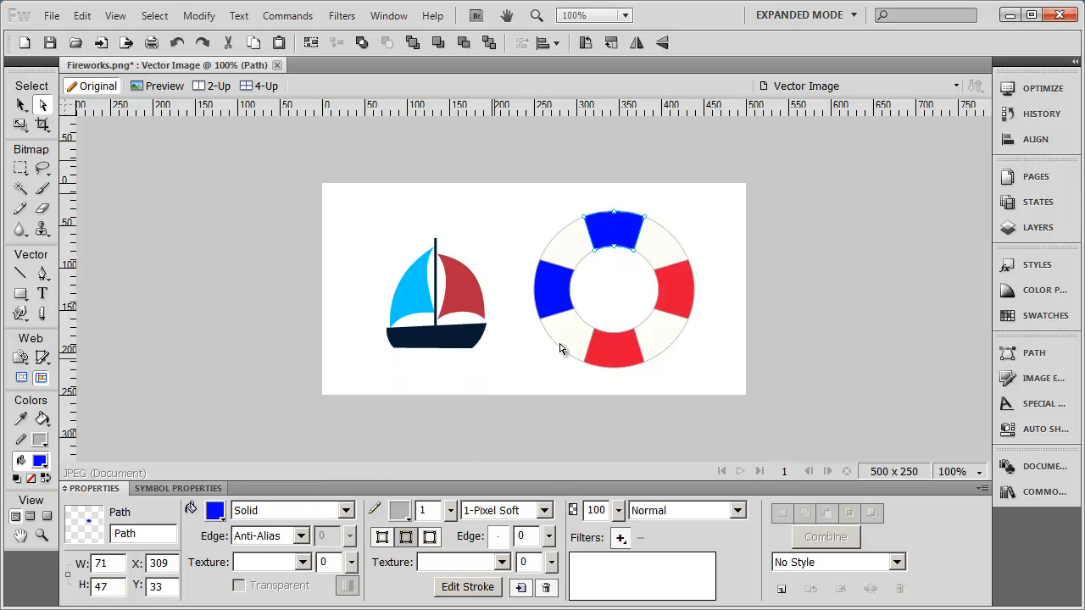
{"action": "left_click", "coordinate": [670, 291]}
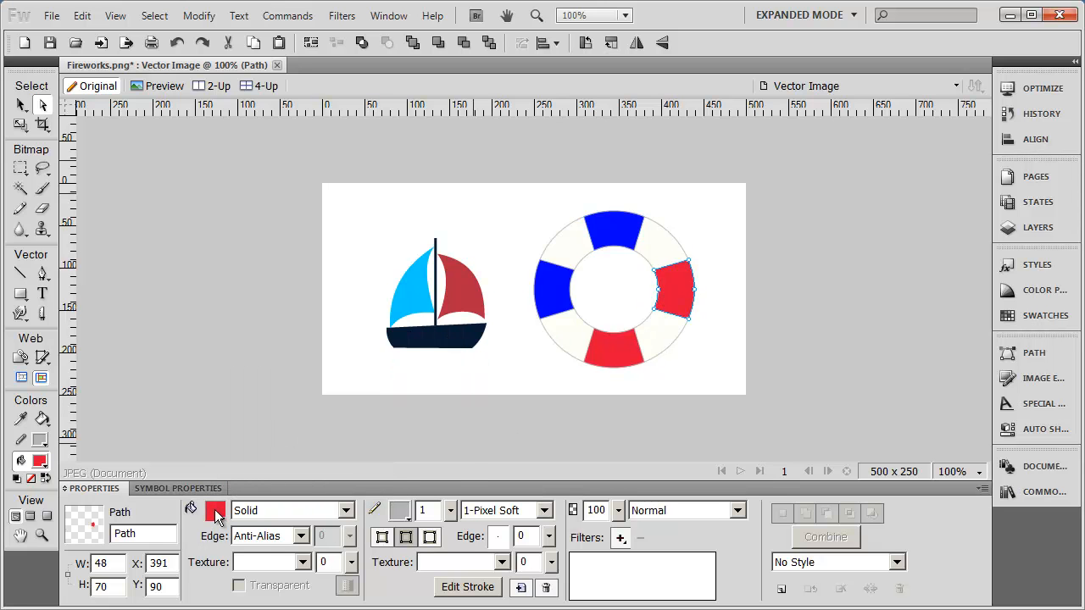
{"action": "left_click", "coordinate": [614, 347]}
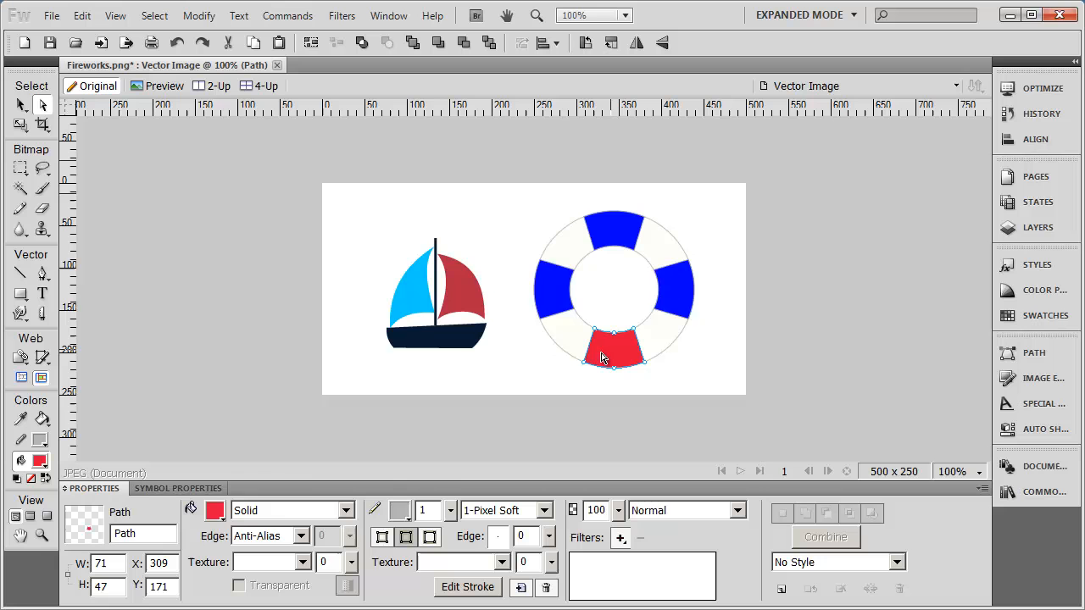
{"action": "left_click", "coordinate": [215, 510]}
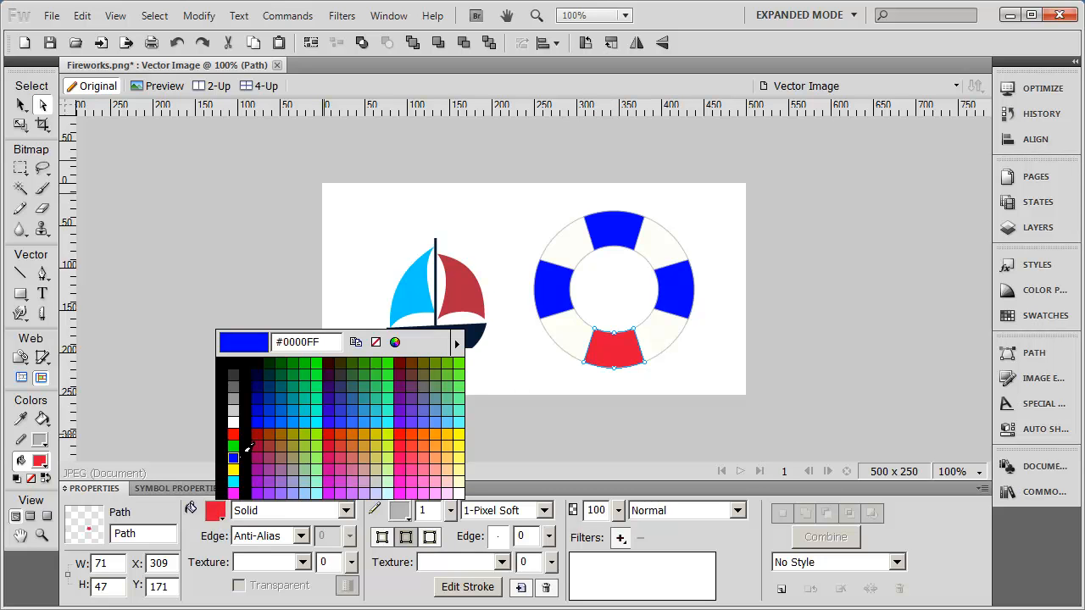
{"action": "left_click", "coordinate": [234, 456]}
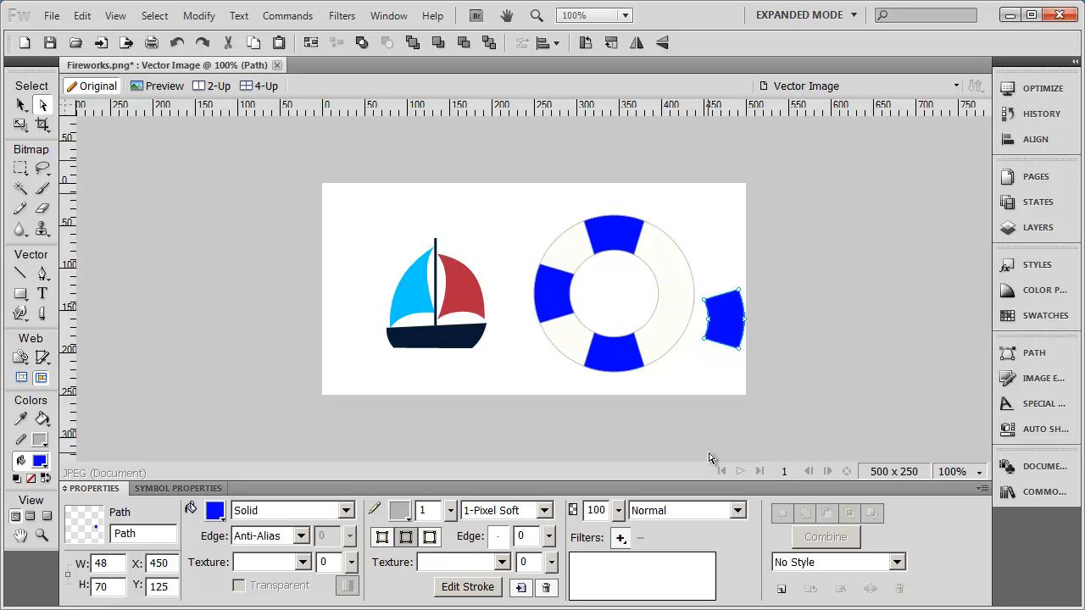
{"action": "mouse_move", "coordinate": [52, 7]}
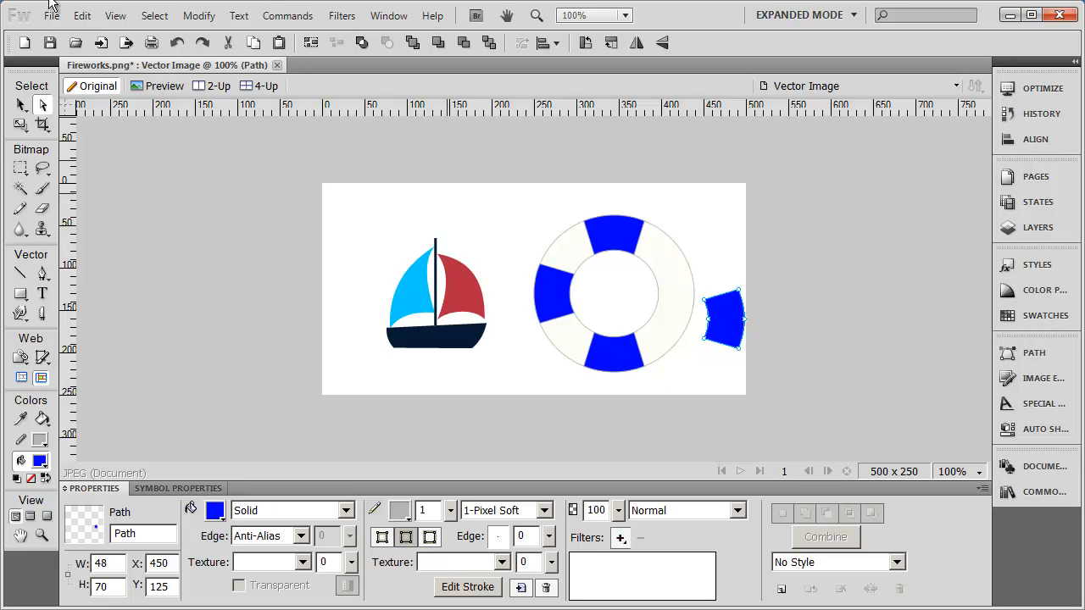
- Drag the displaced blue right band back into its spot on the life ring
{"action": "left_click_drag", "start_coordinate": [722, 318], "coordinate": [665, 293]}
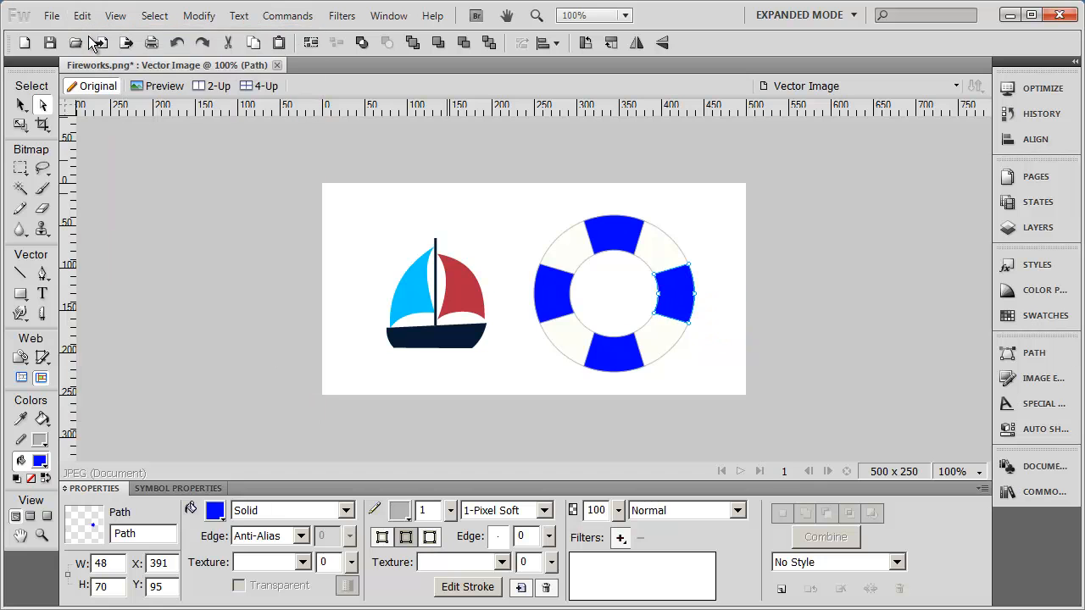